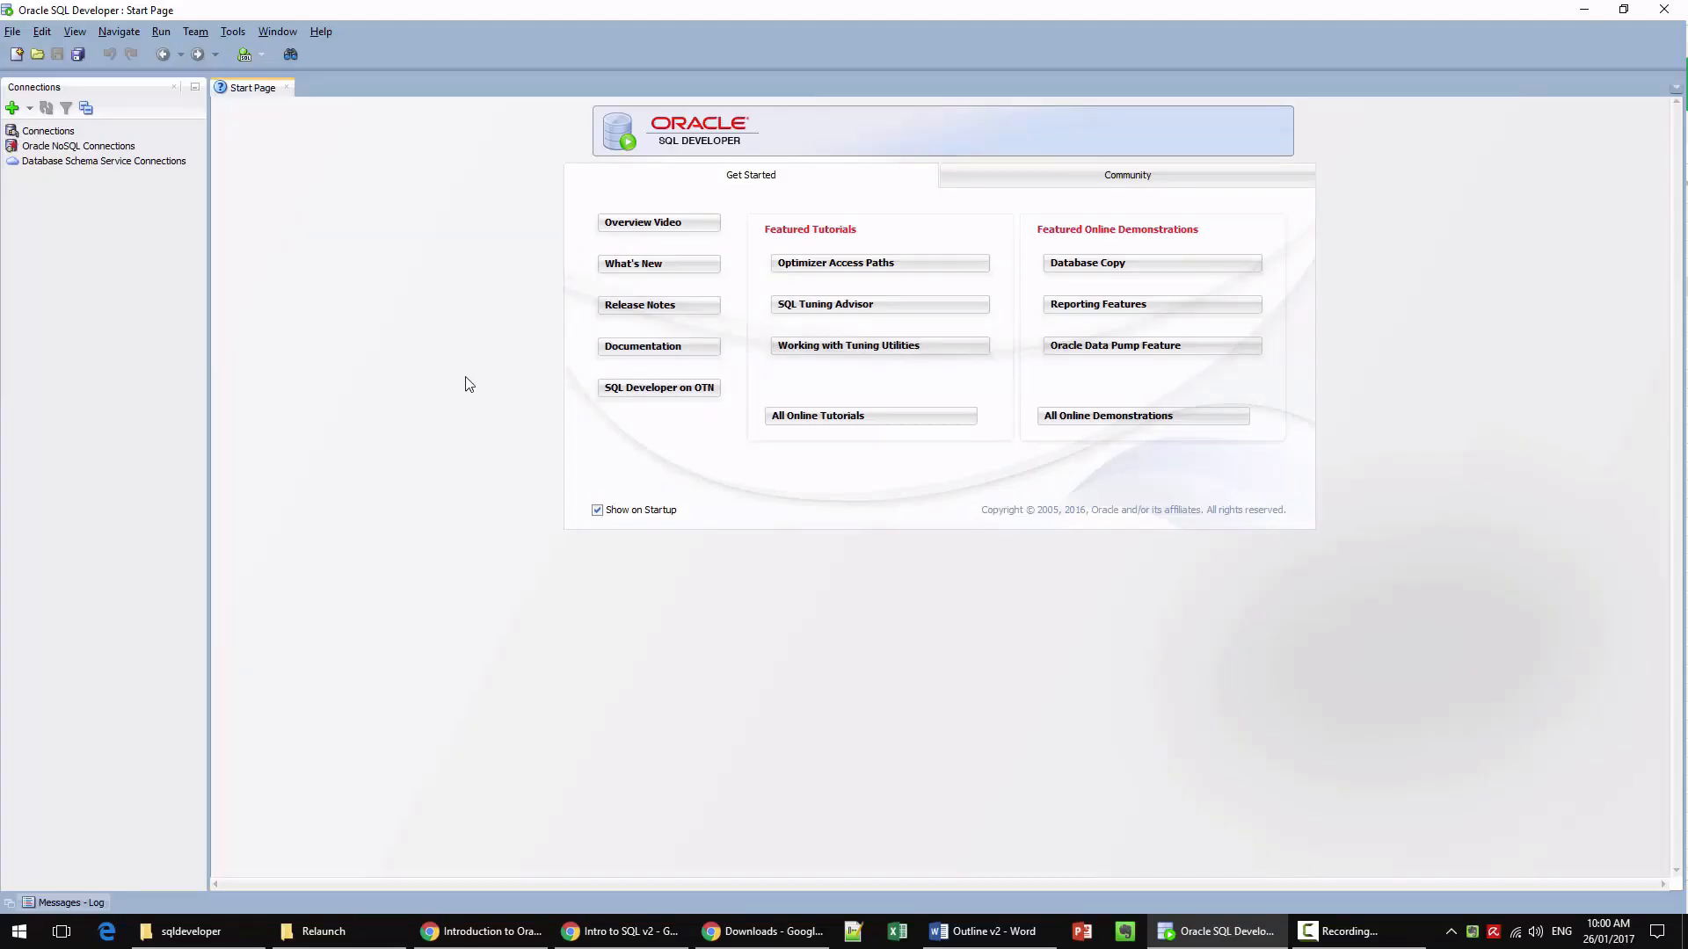
{"action": "mouse_move", "coordinate": [409, 371]}
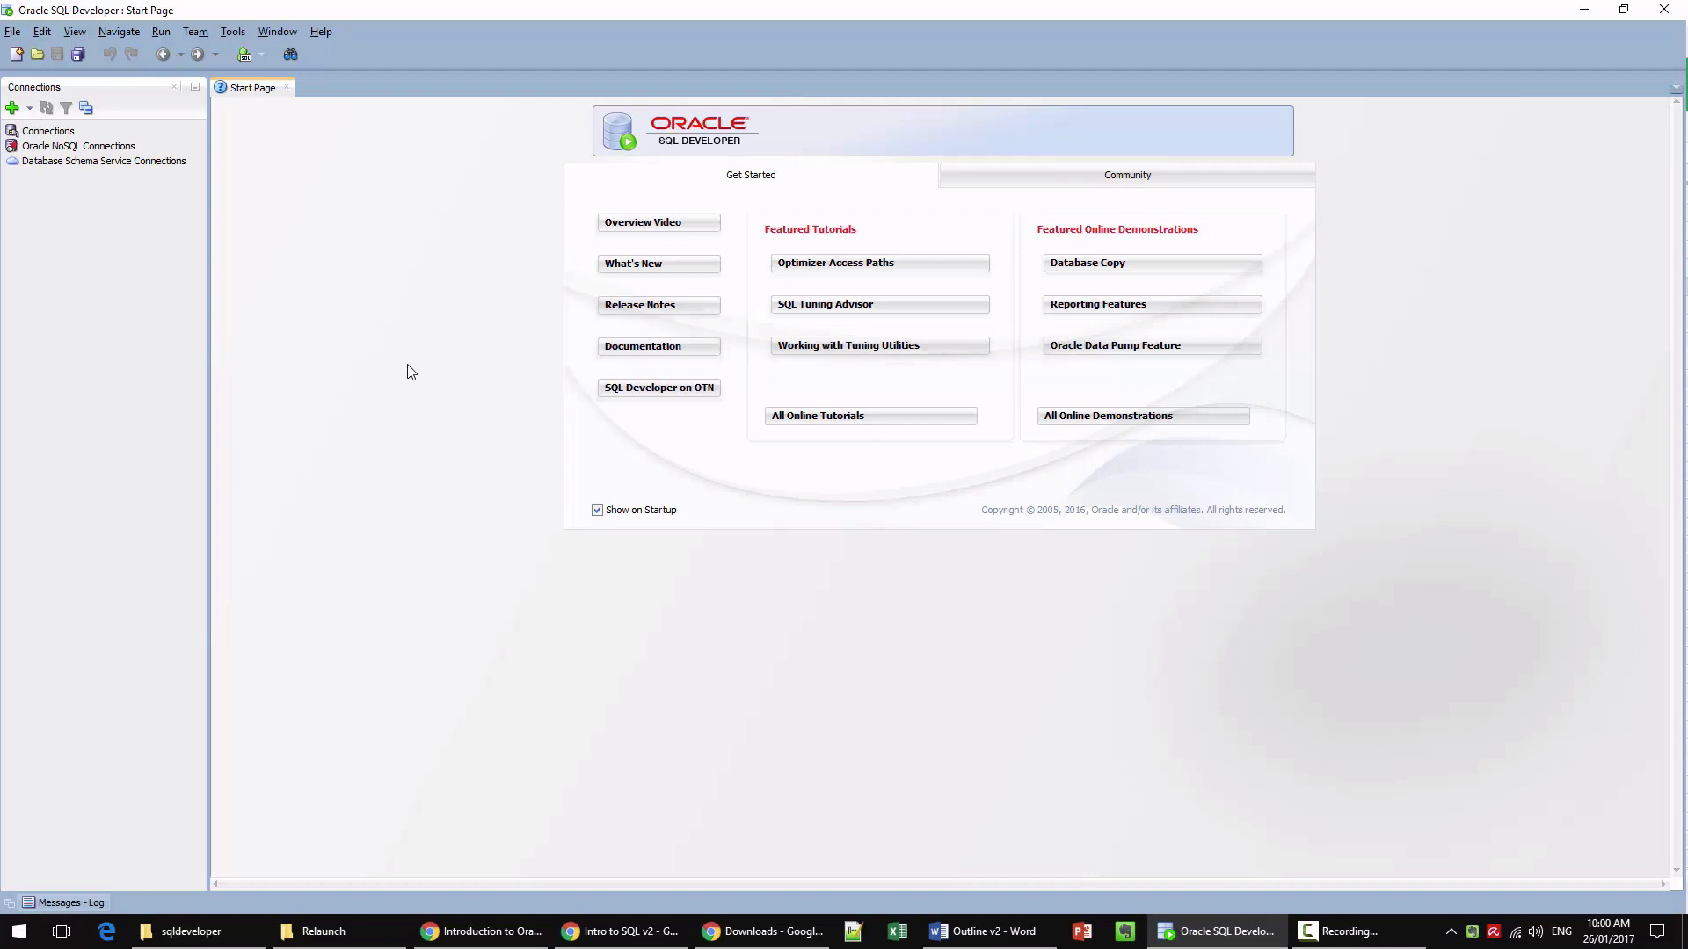
{"action": "mouse_move", "coordinate": [305, 316]}
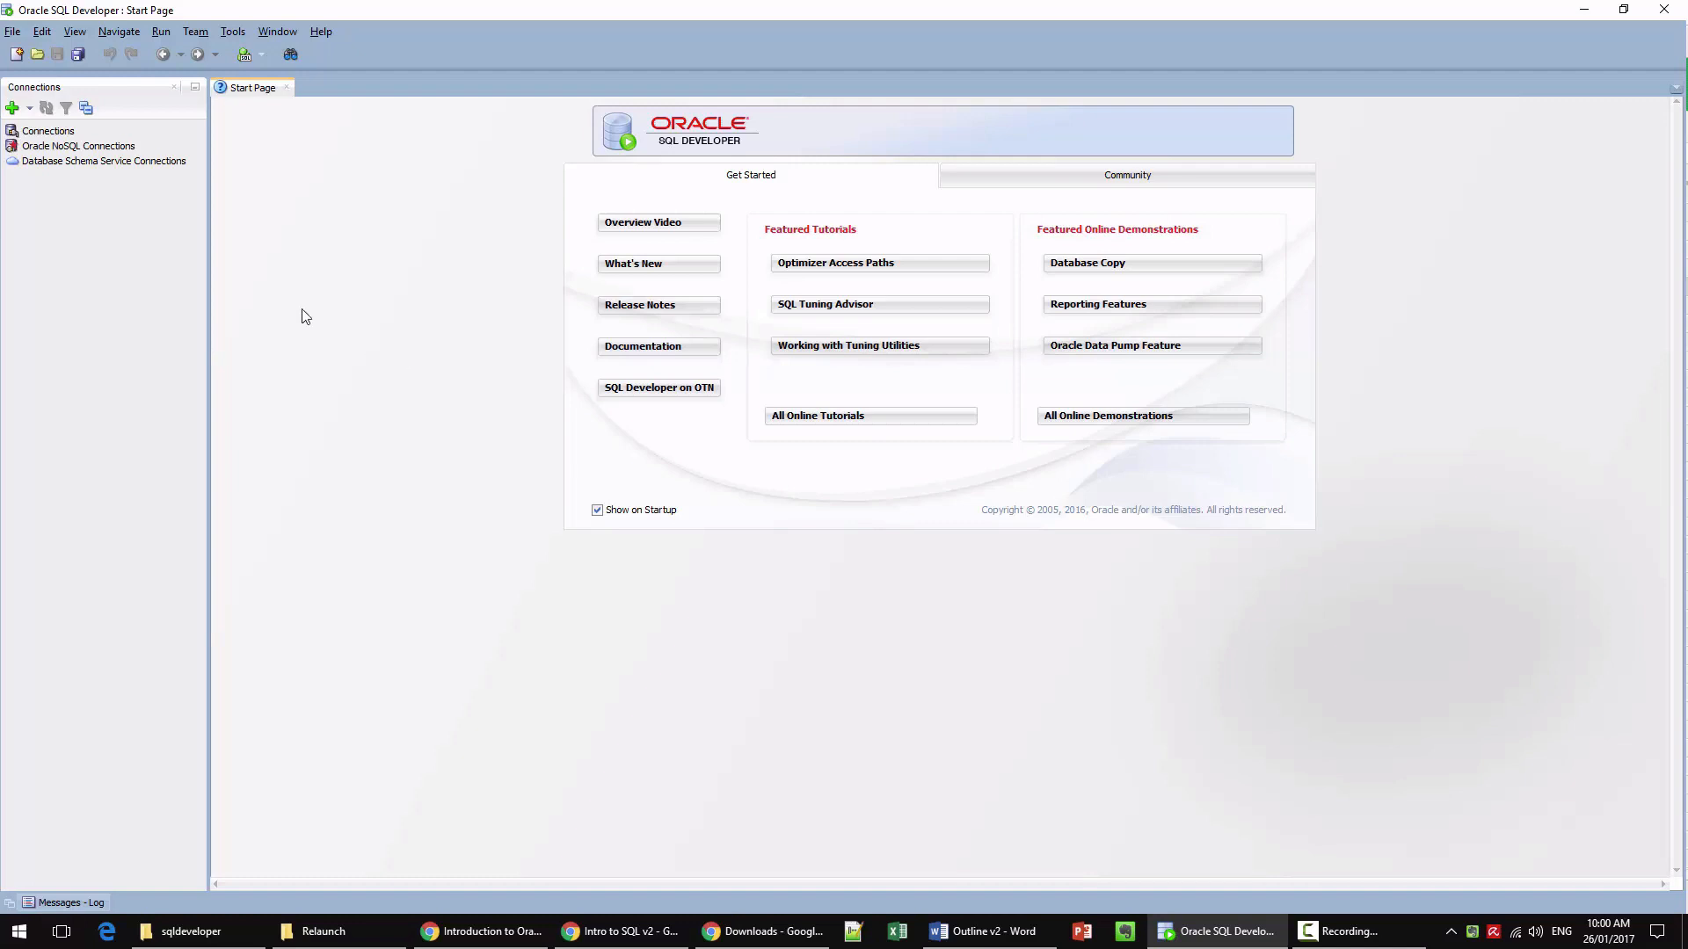
{"action": "mouse_move", "coordinate": [245, 295]}
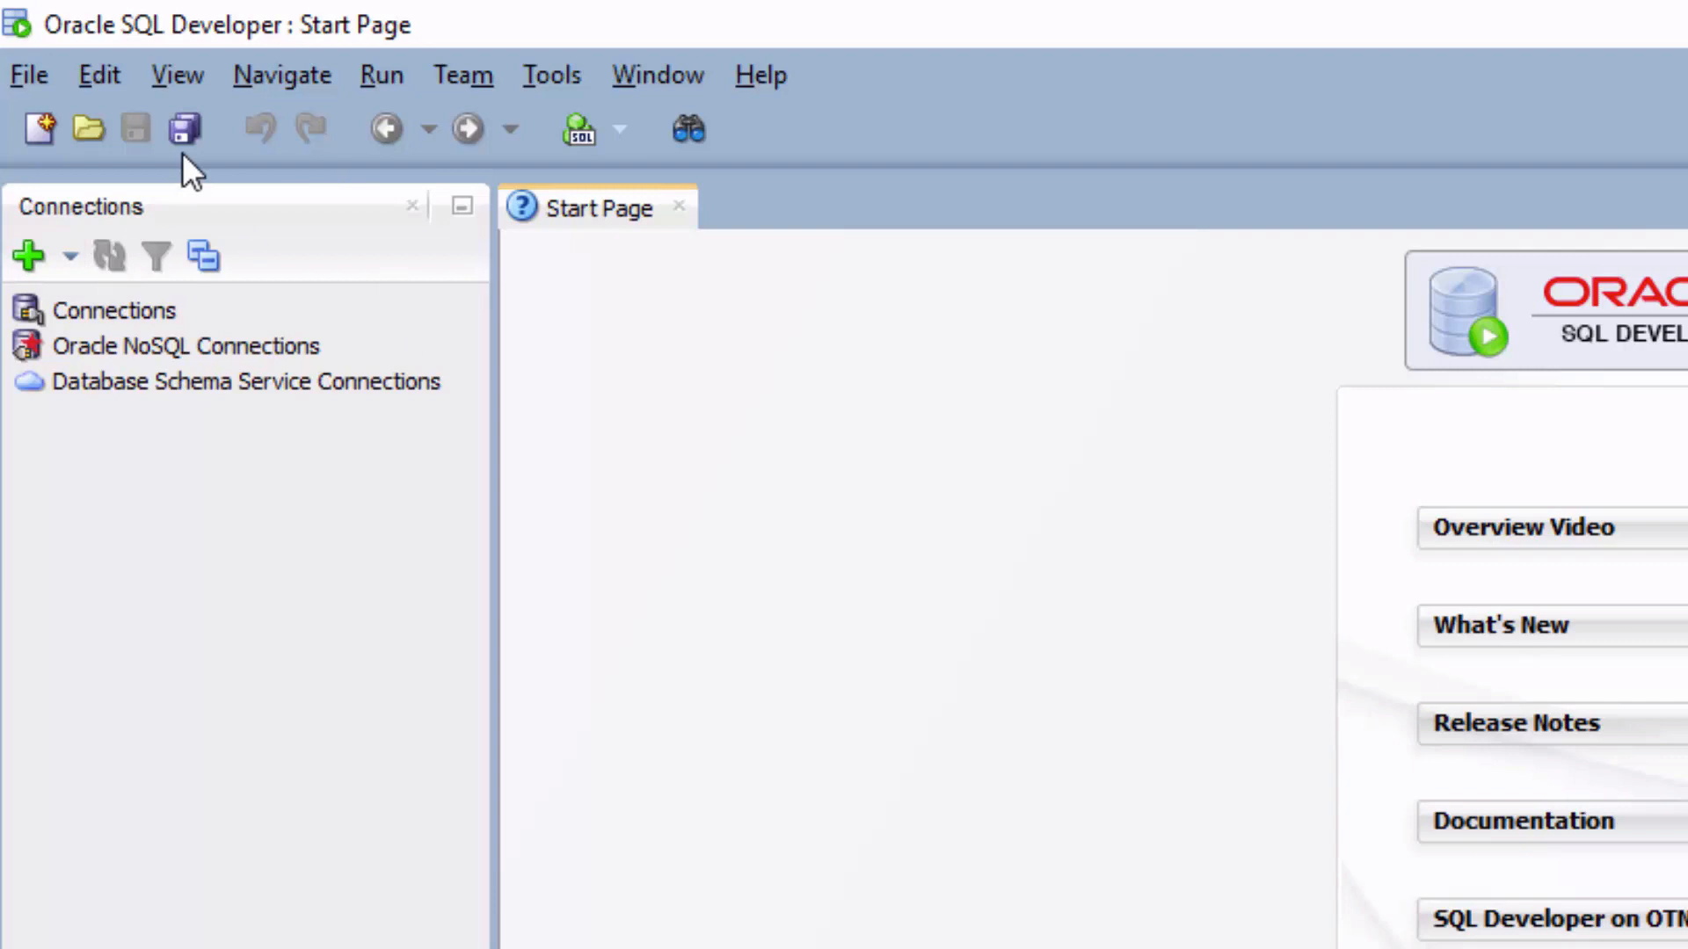
Step: Show the Connections panel and start a new database connection
{"action": "left_click", "coordinate": [176, 74]}
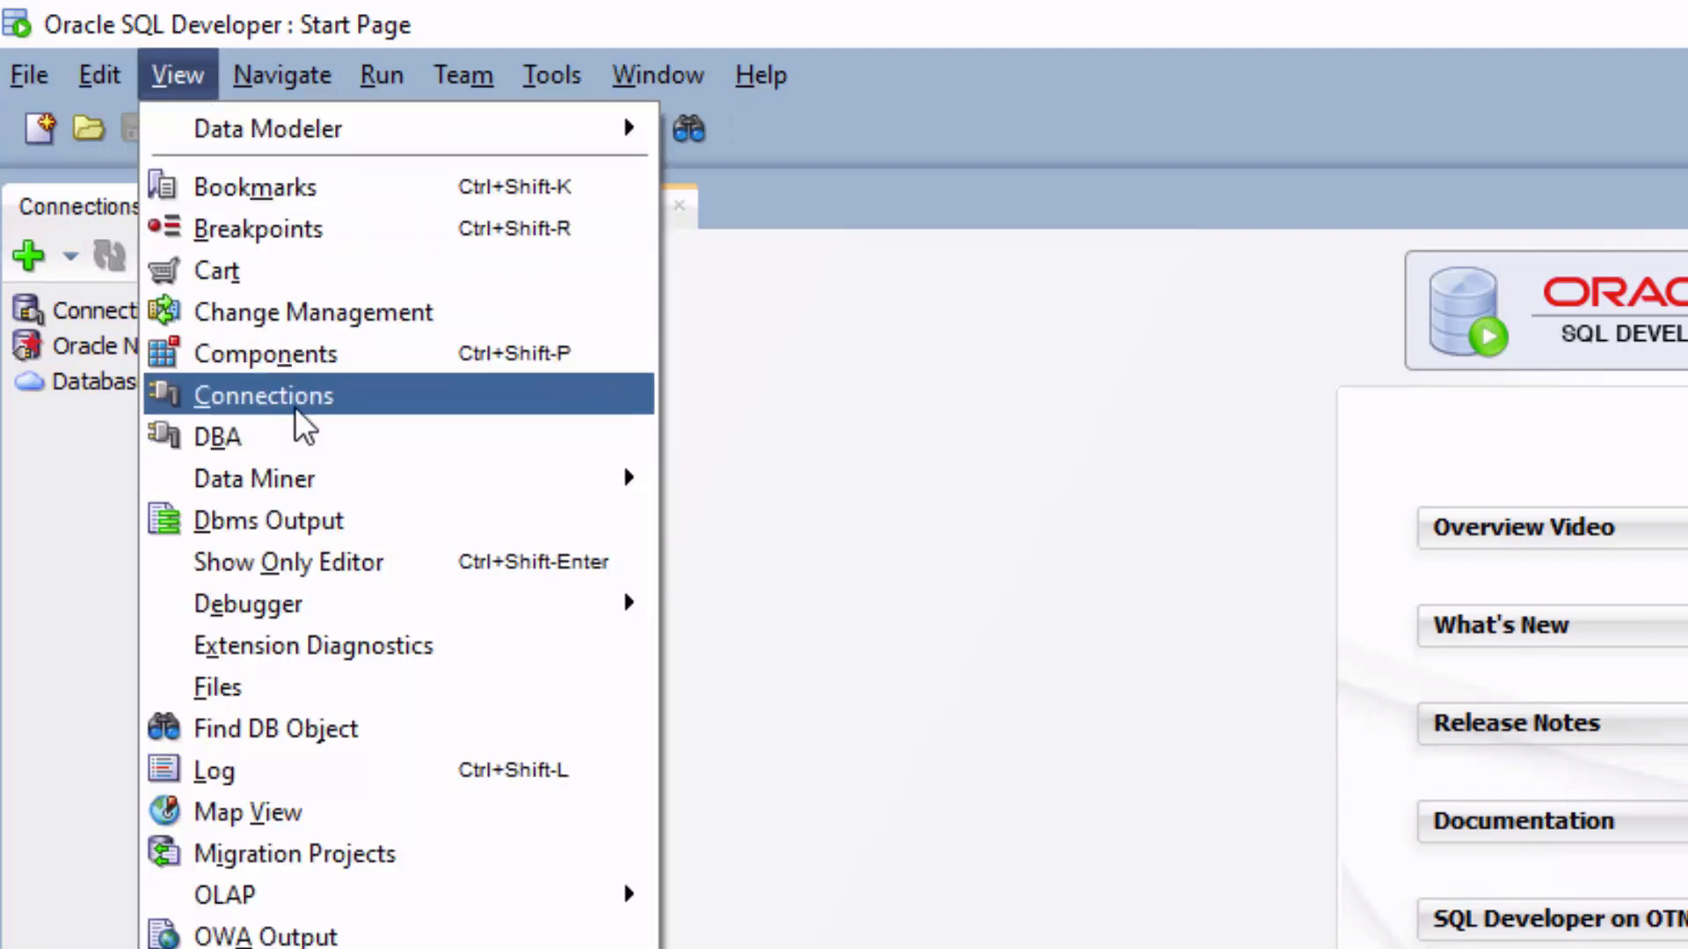
{"action": "left_click", "coordinate": [263, 395]}
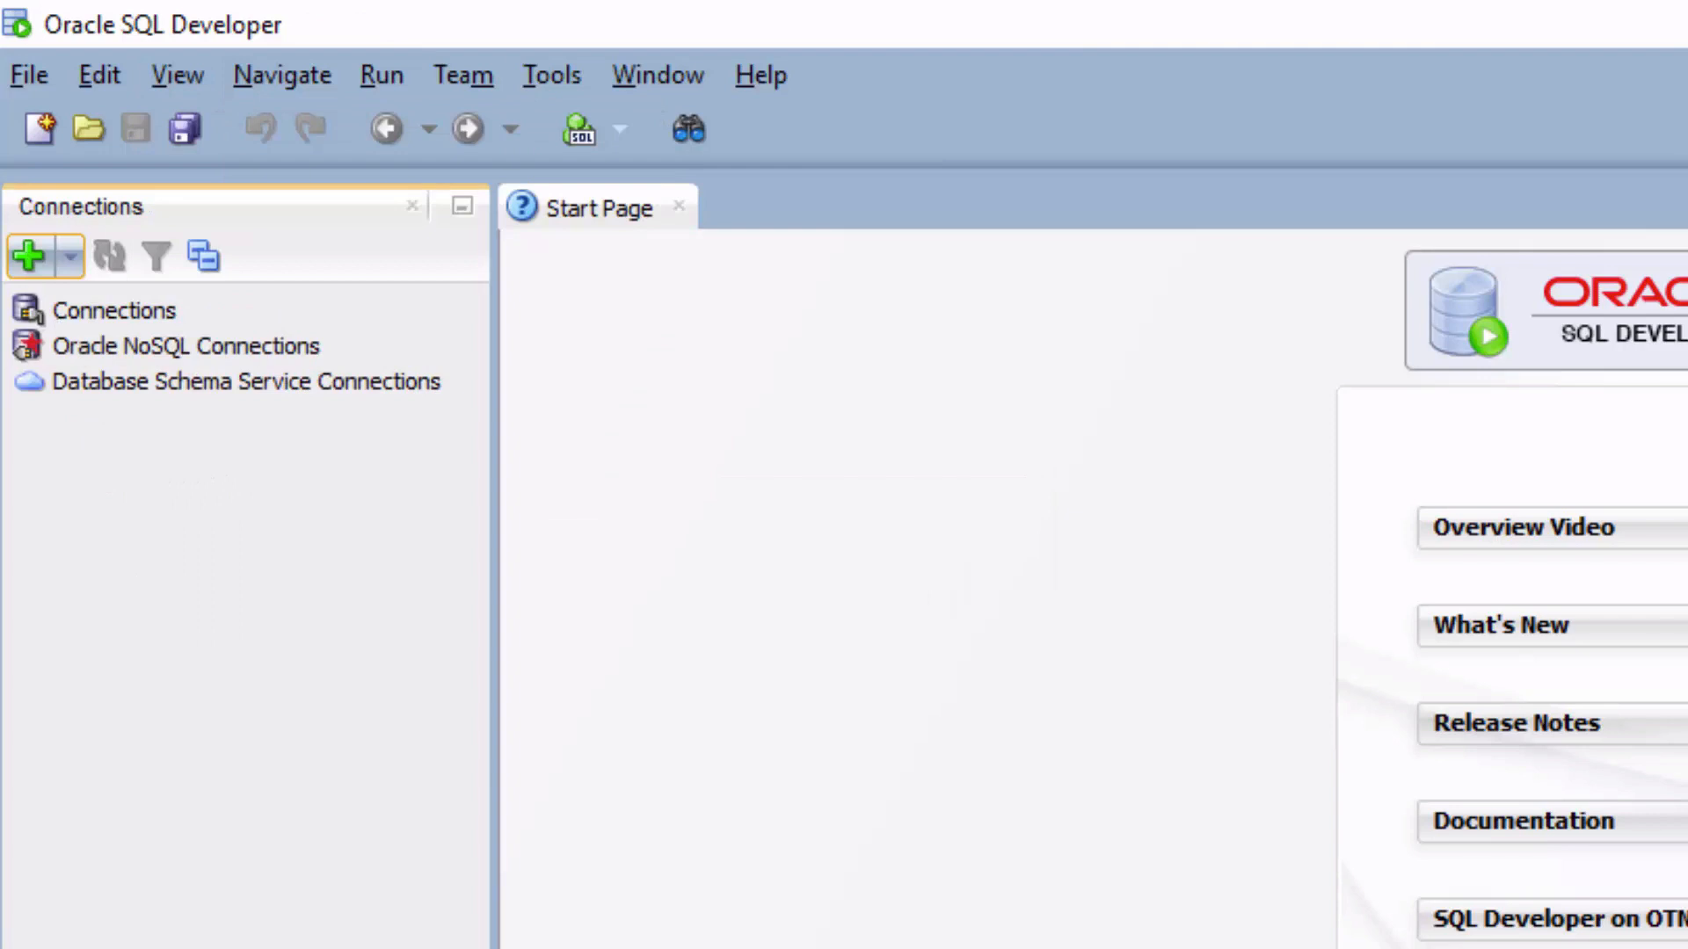
{"action": "left_click", "coordinate": [27, 256]}
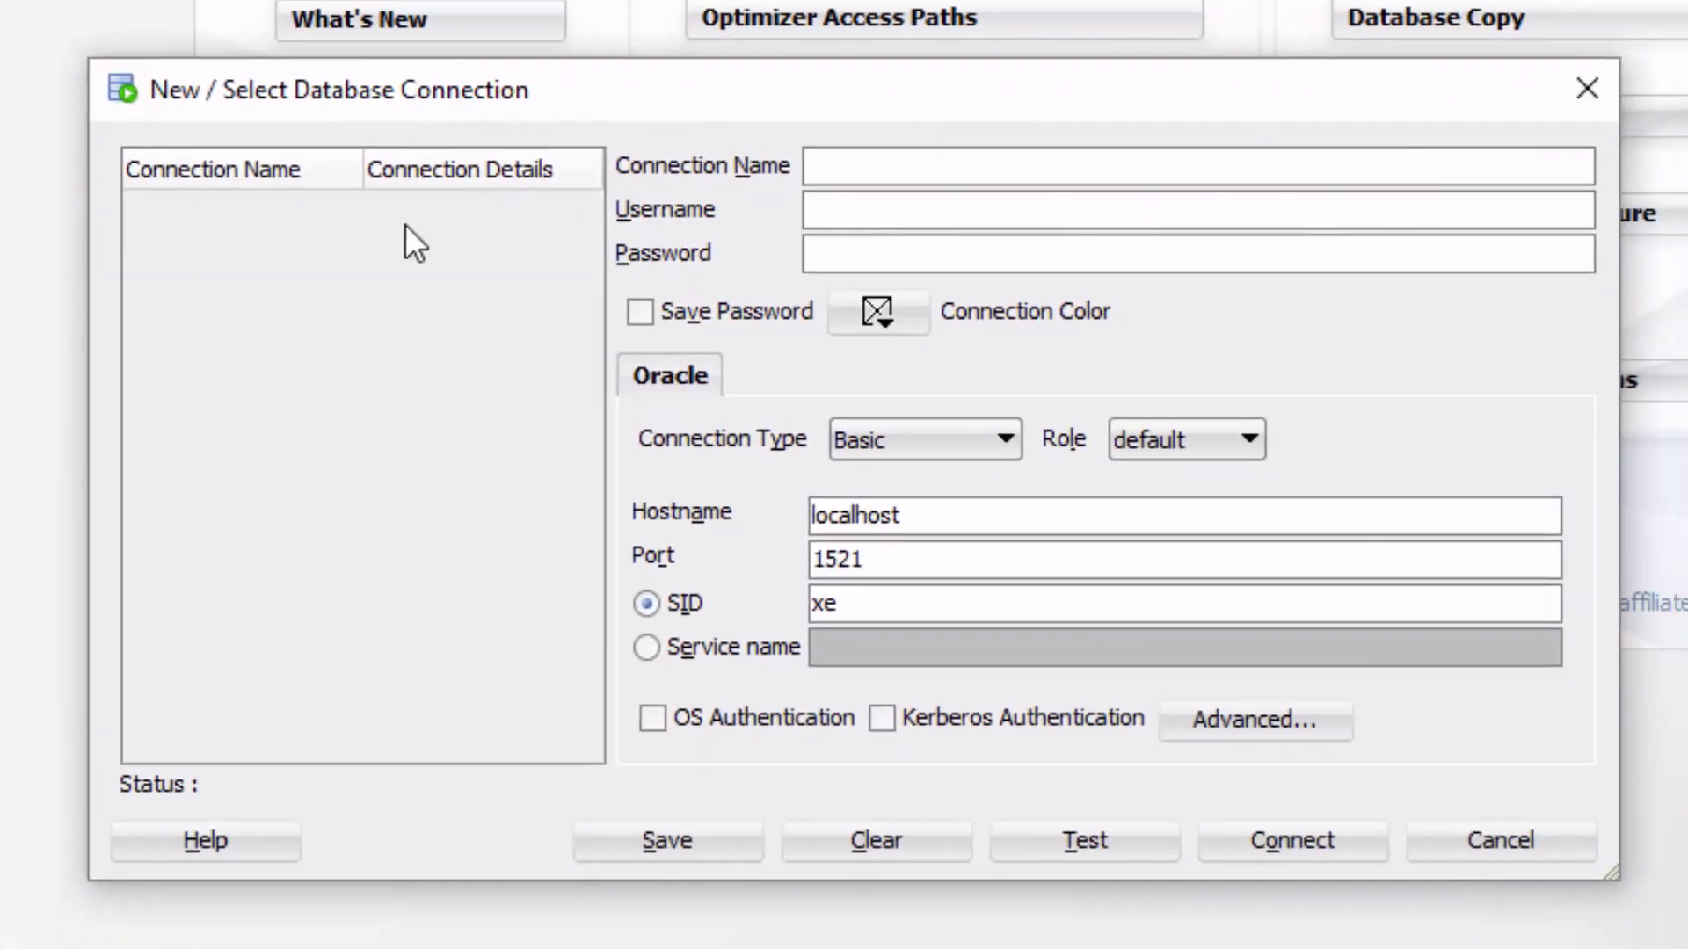
Step: Name the connection 'Local SYS' with username SYS, a password, and Save Password ticked
{"action": "left_click", "coordinate": [1076, 166]}
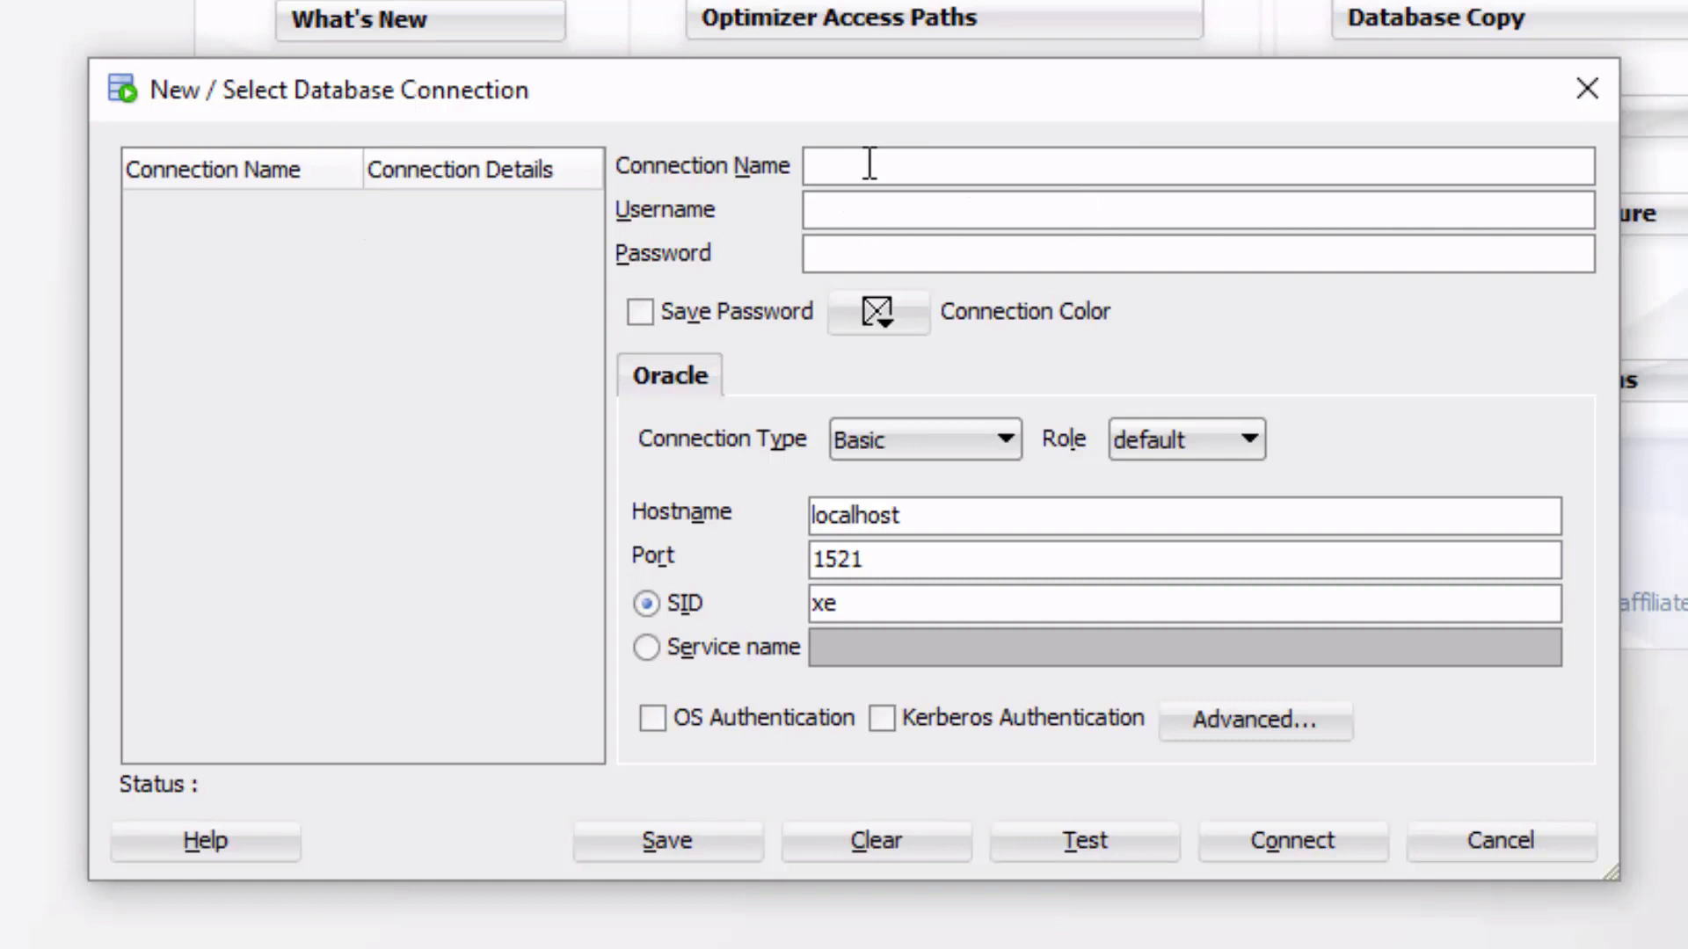
{"action": "type", "text": "LocalSy"}
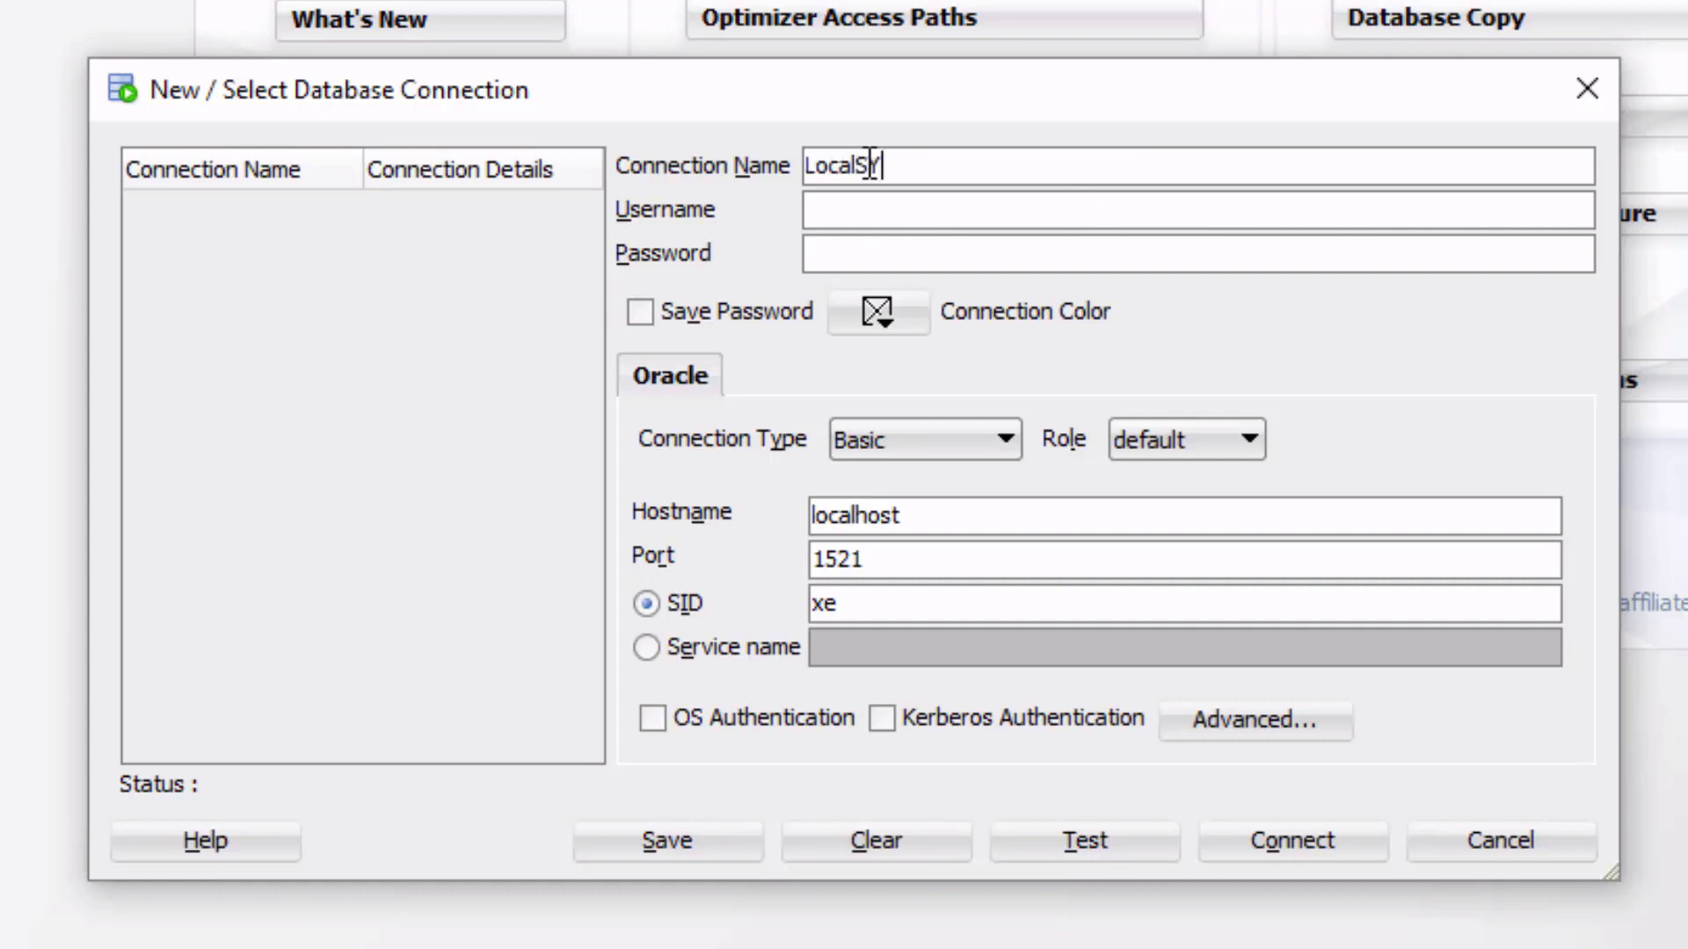
{"action": "type", "text": "YS"}
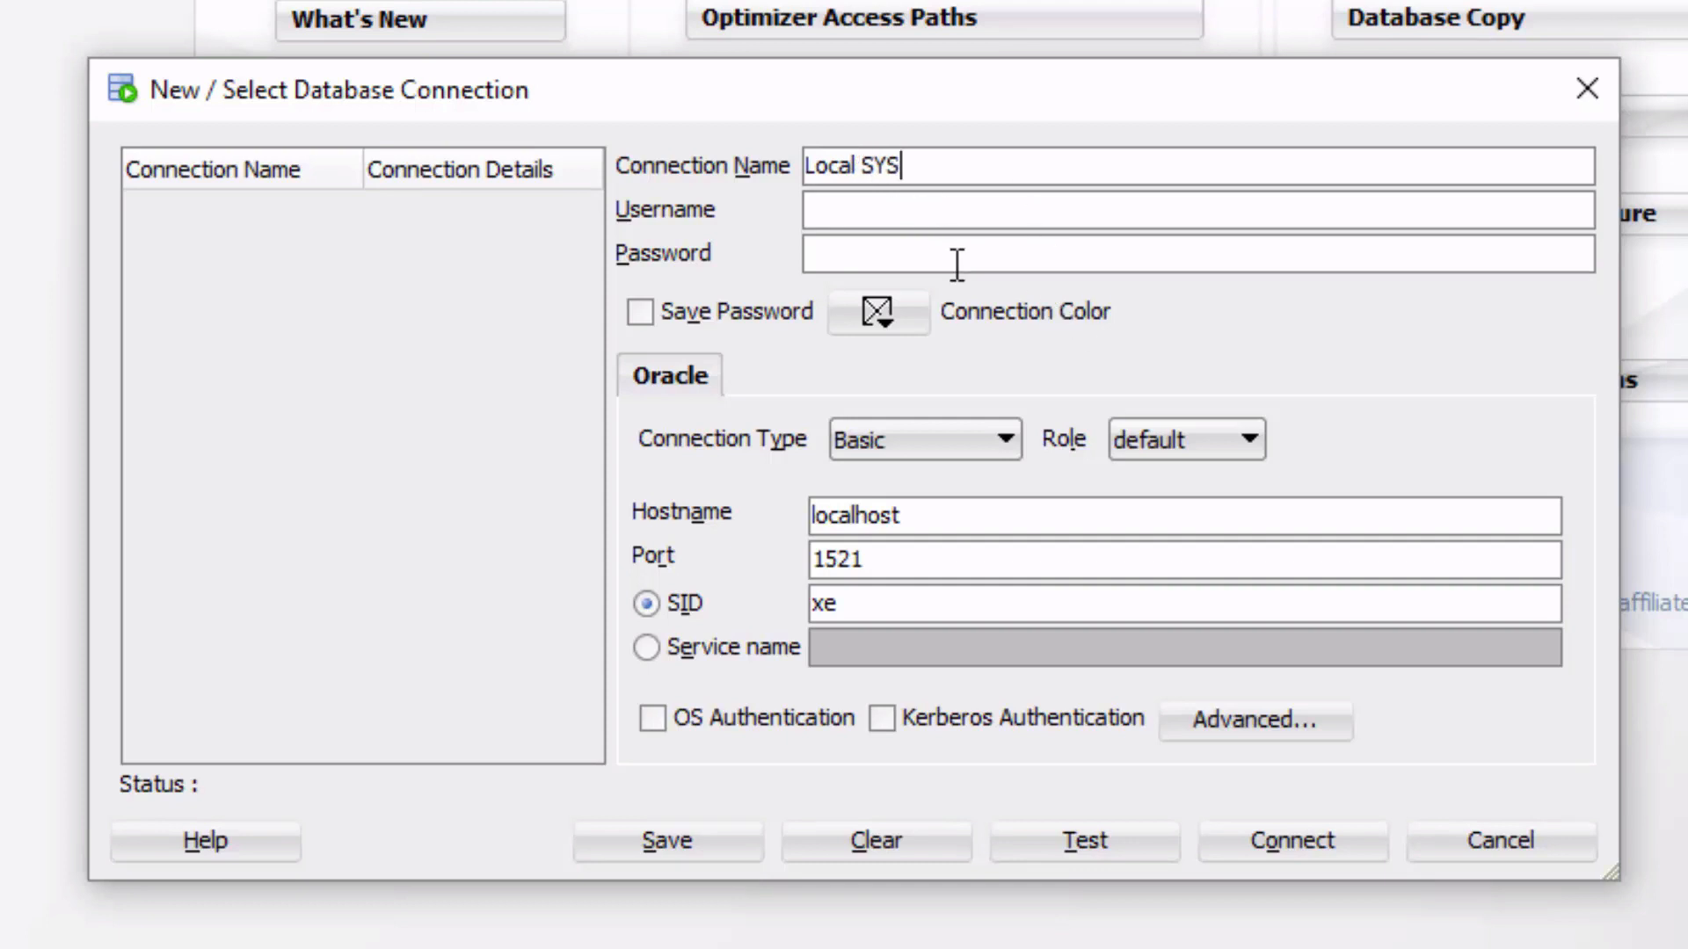
{"action": "mouse_move", "coordinate": [848, 167]}
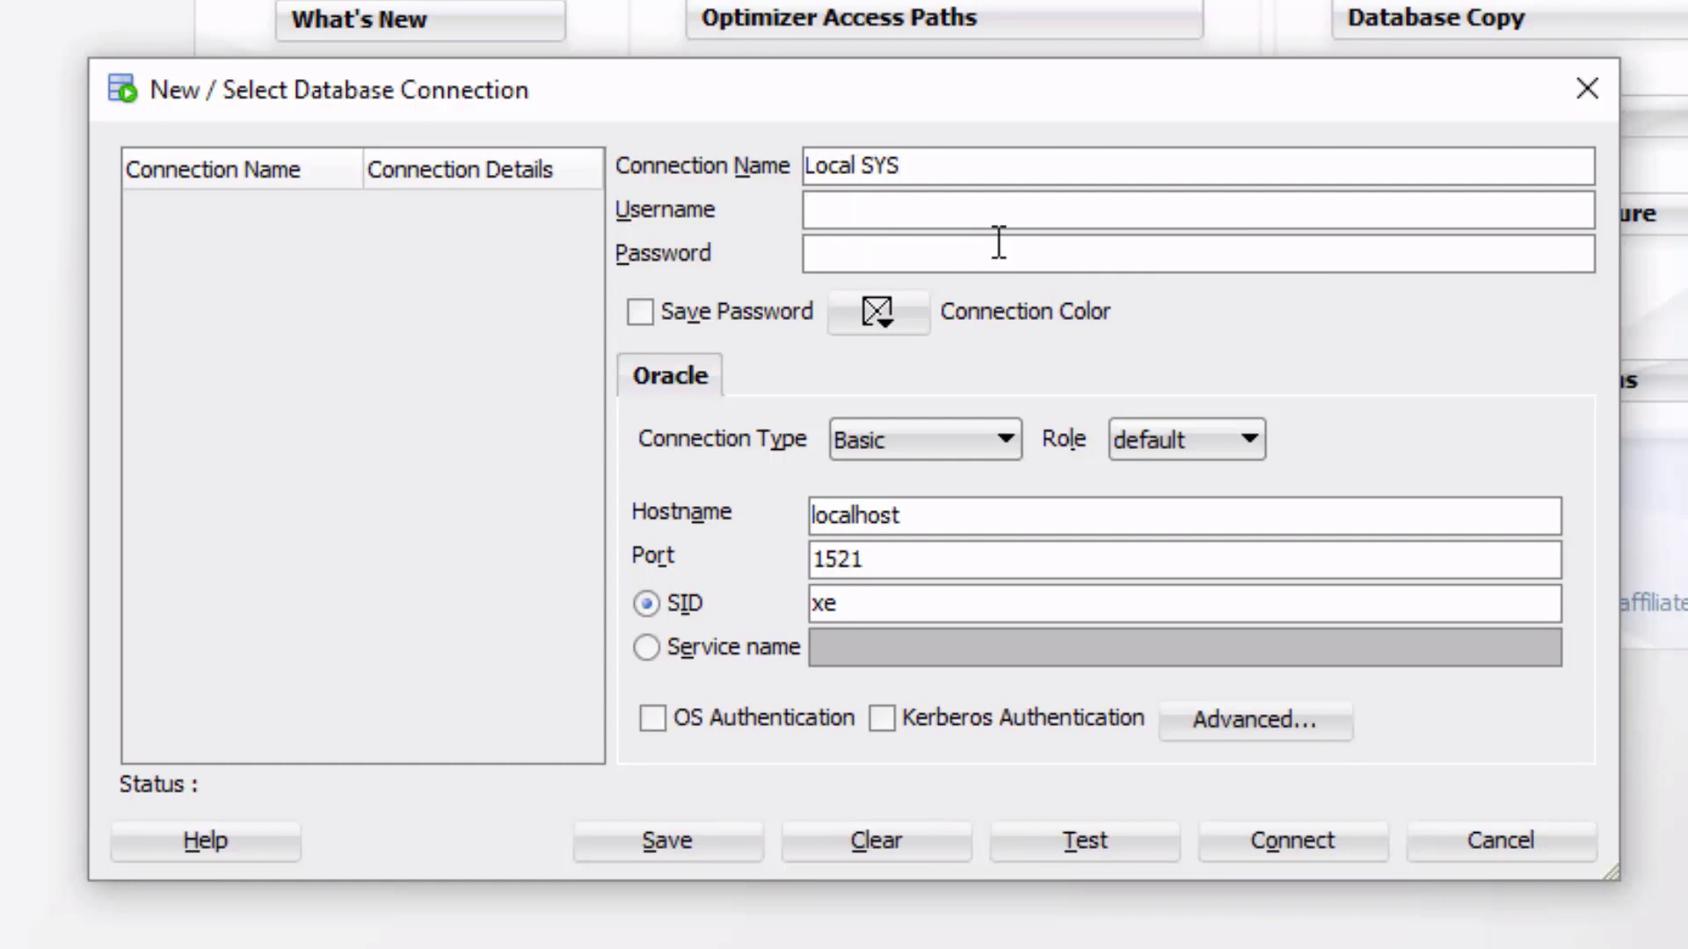
{"action": "type", "text": "SYS"}
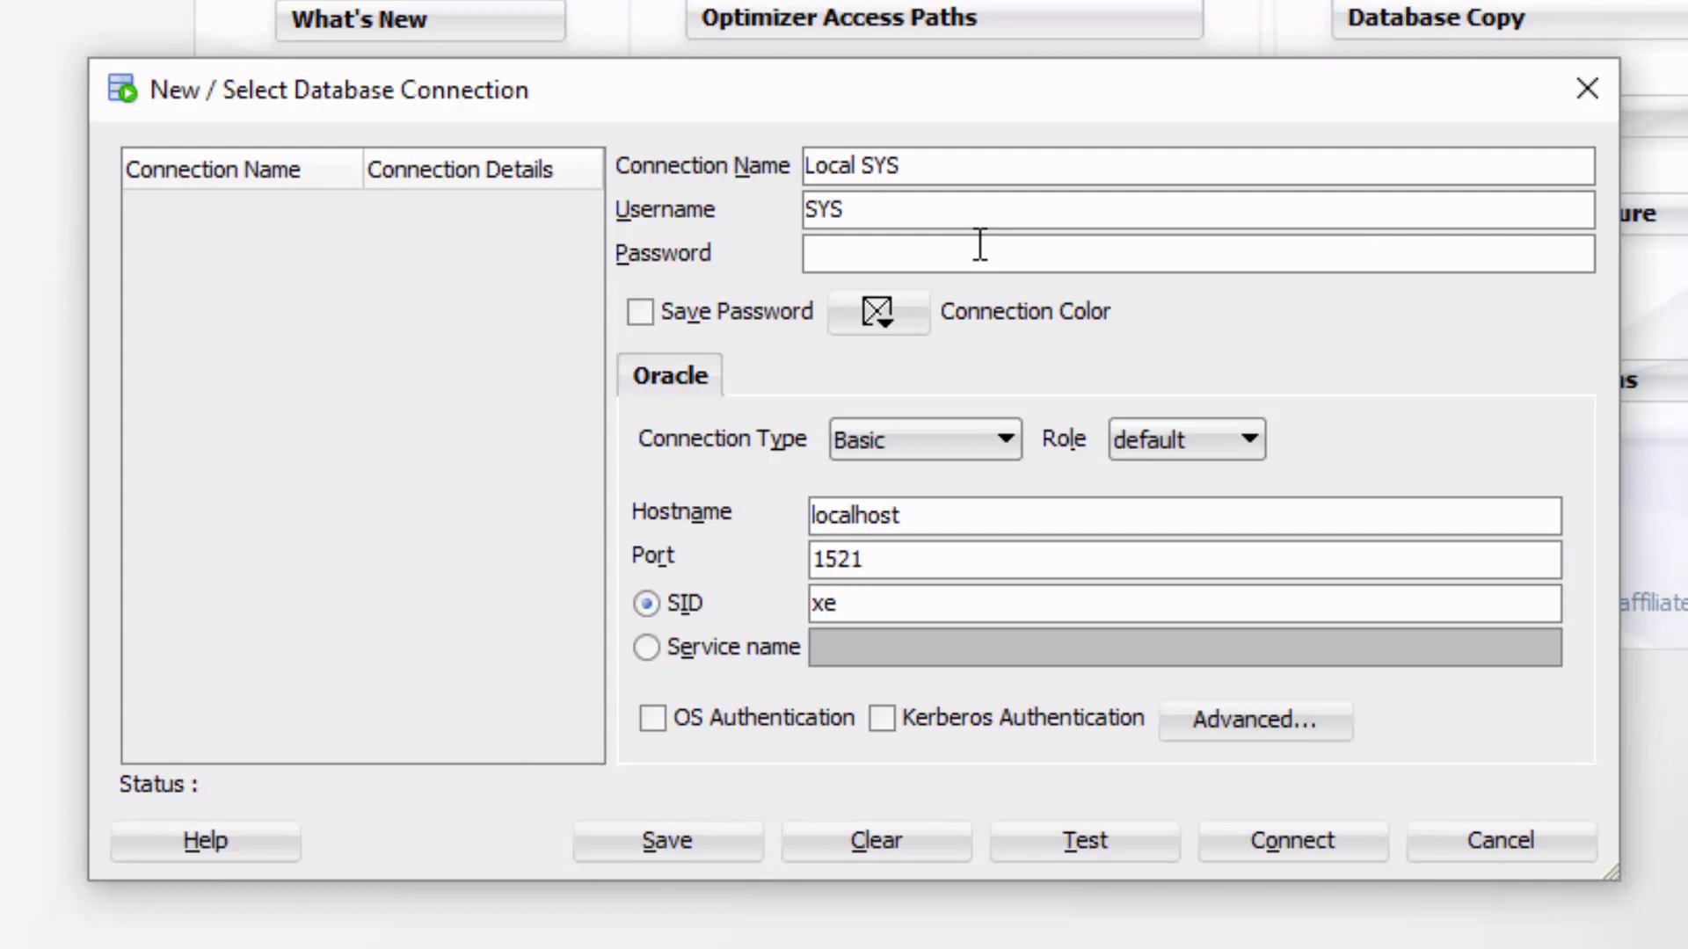
{"action": "left_click", "coordinate": [969, 253]}
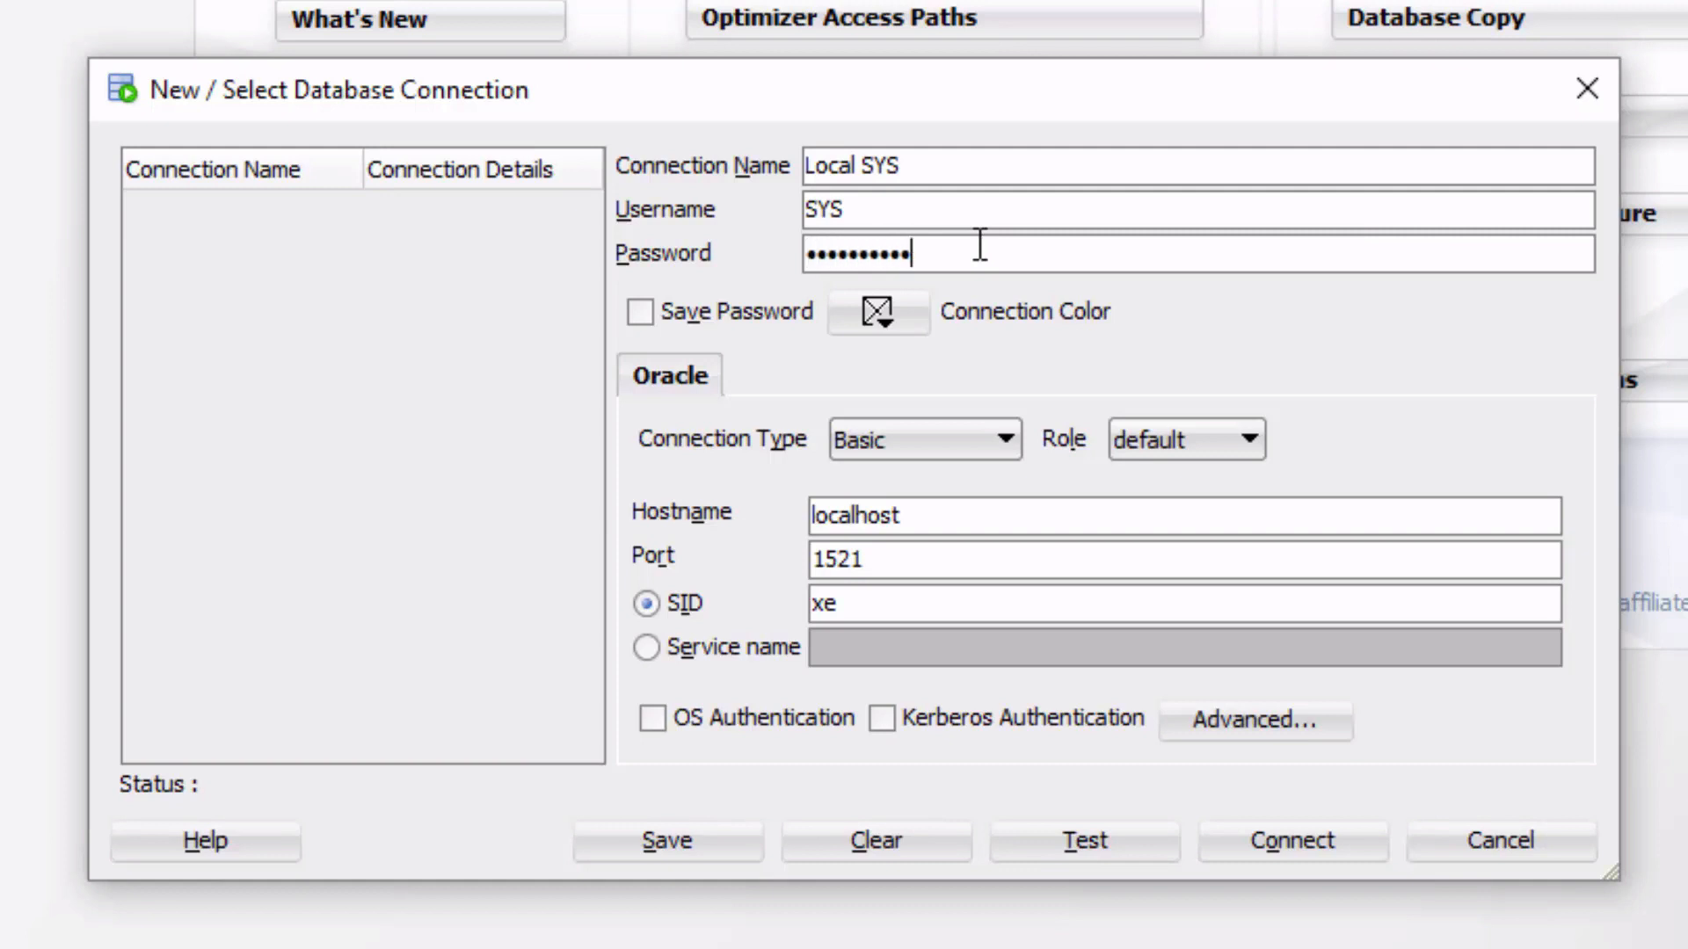
{"action": "left_click", "coordinate": [639, 311]}
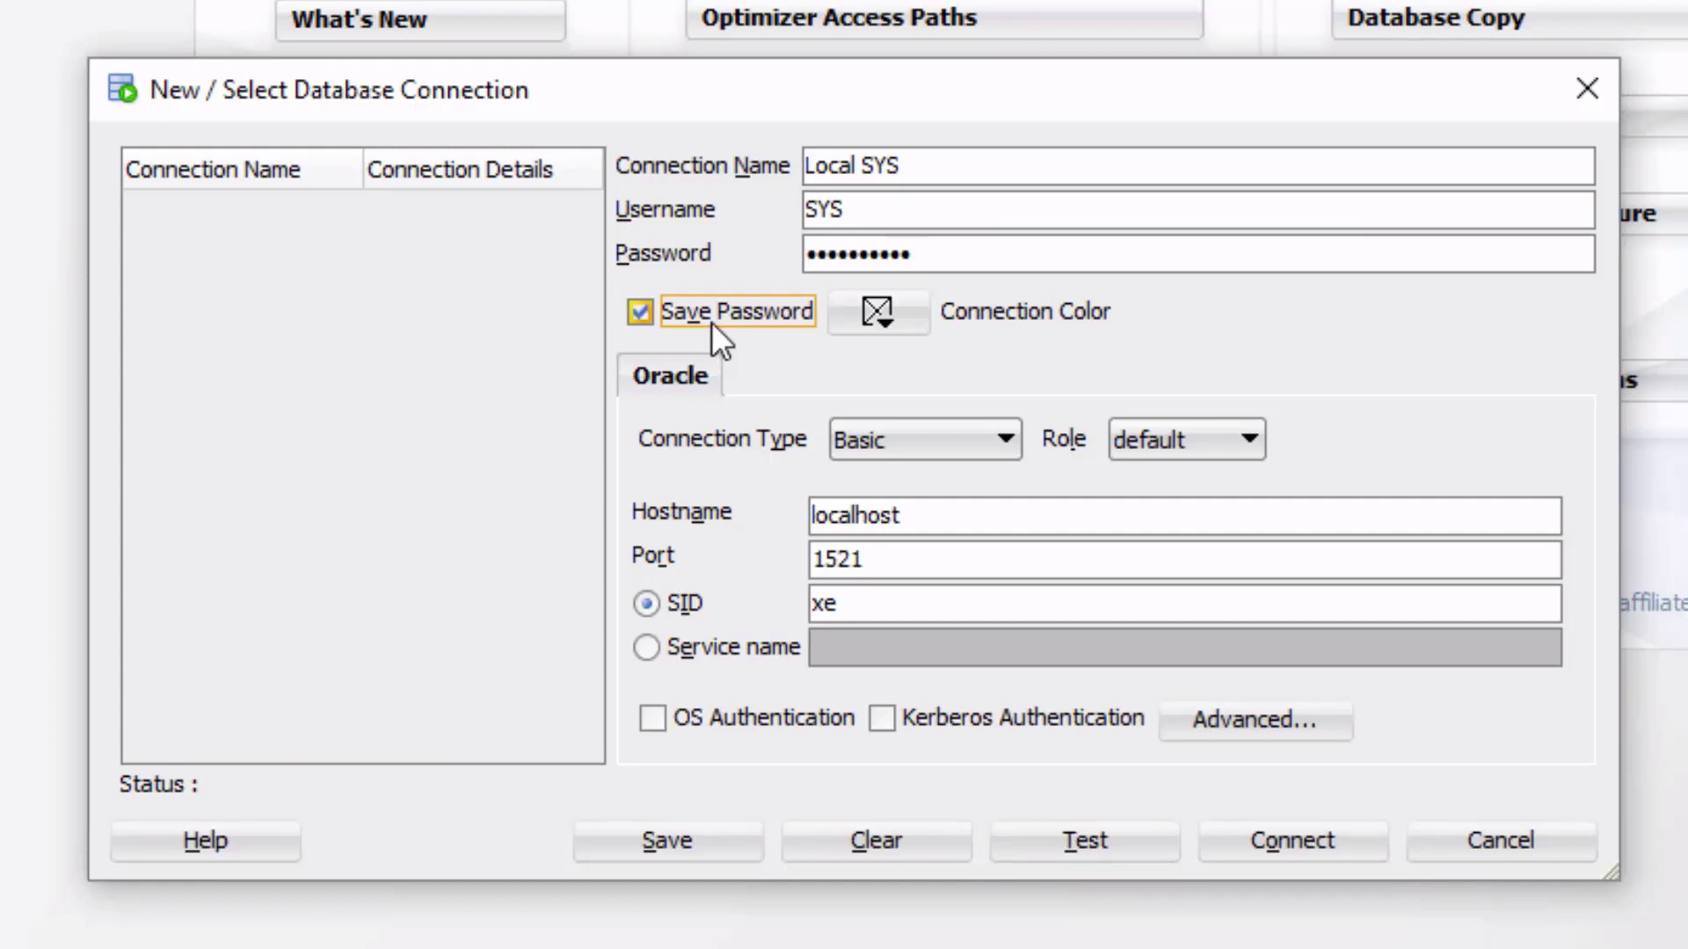
{"action": "mouse_move", "coordinate": [719, 328]}
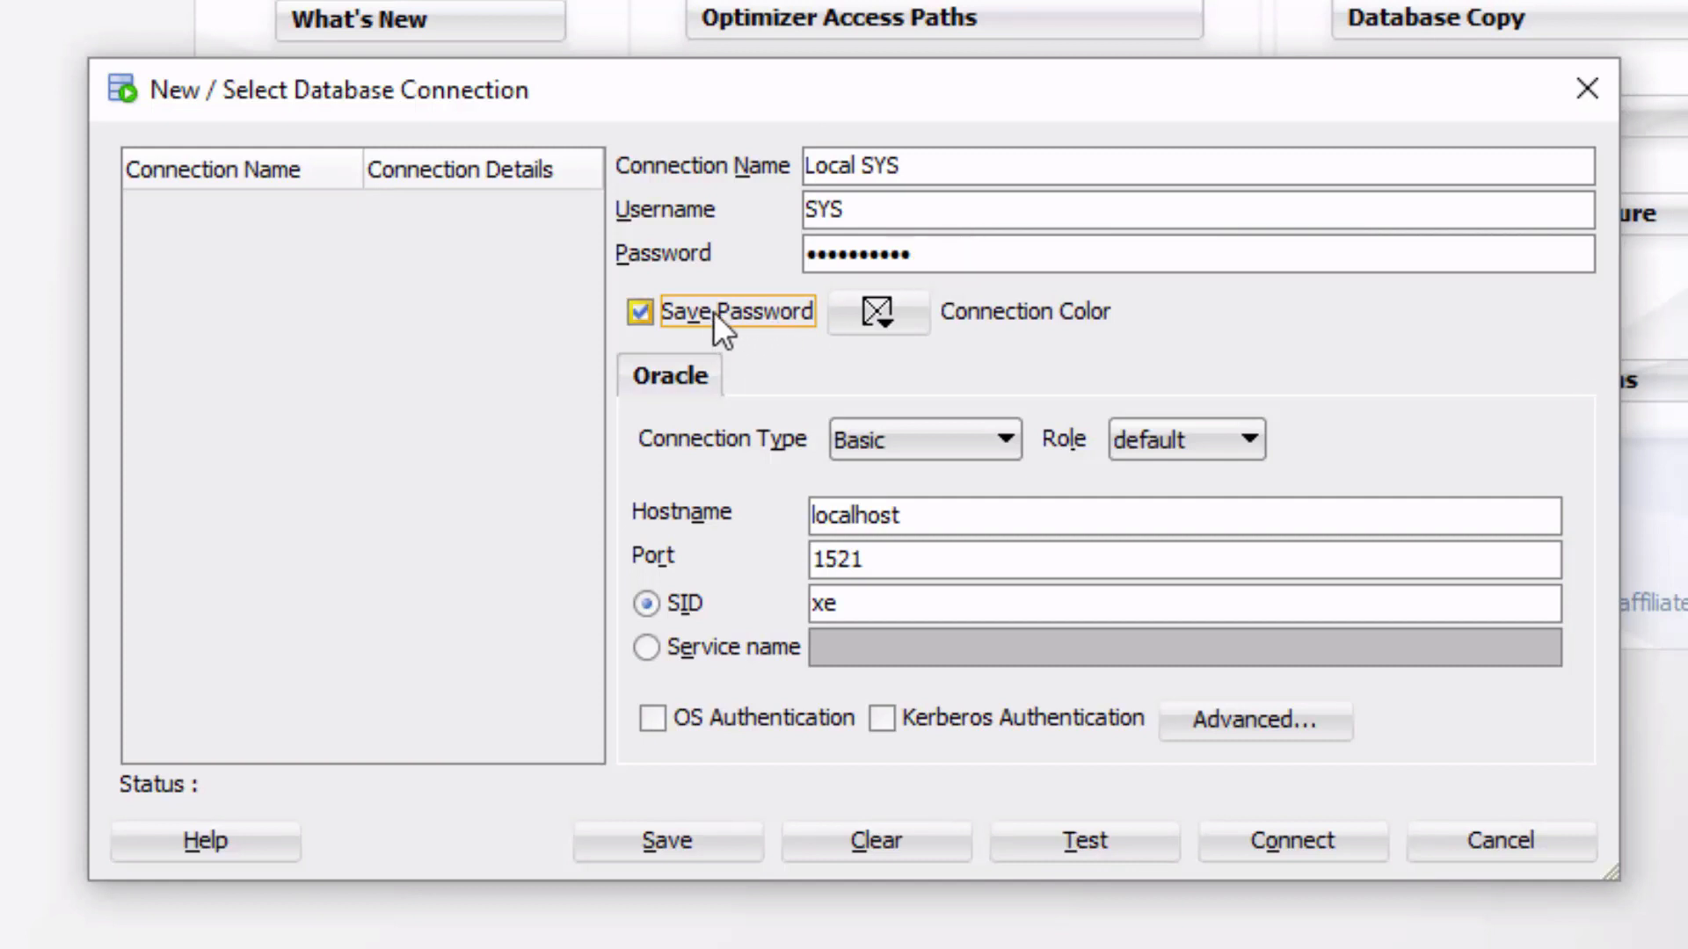
{"action": "mouse_move", "coordinate": [876, 312]}
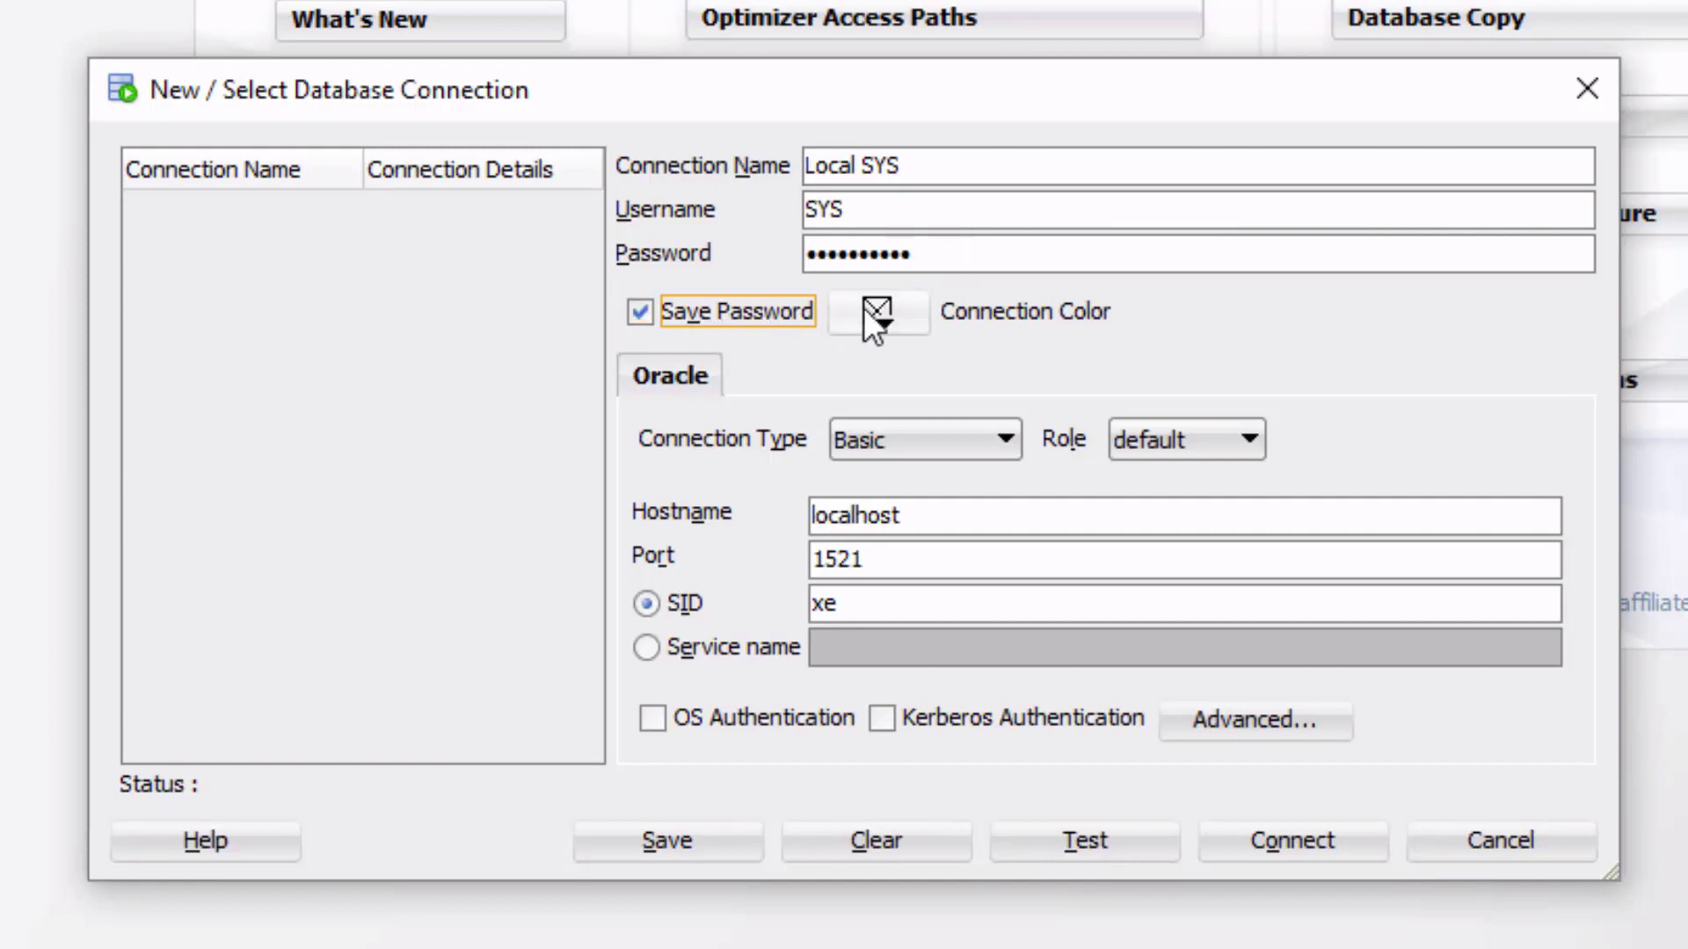
{"action": "mouse_move", "coordinate": [1053, 337]}
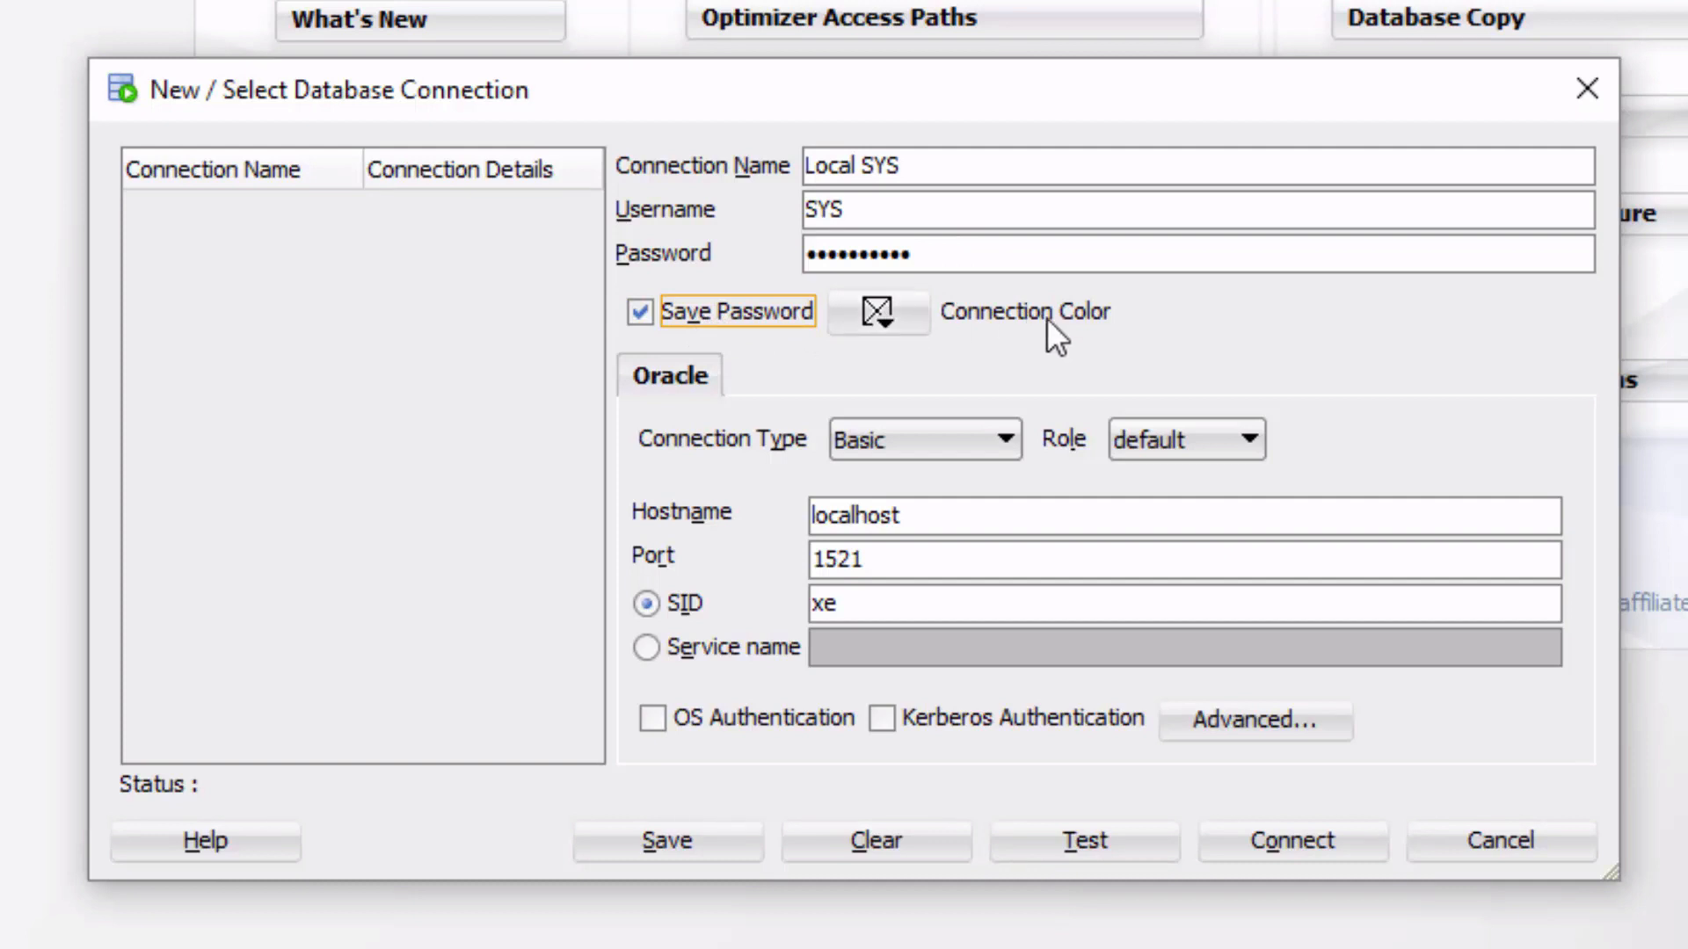
{"action": "mouse_move", "coordinate": [1004, 330]}
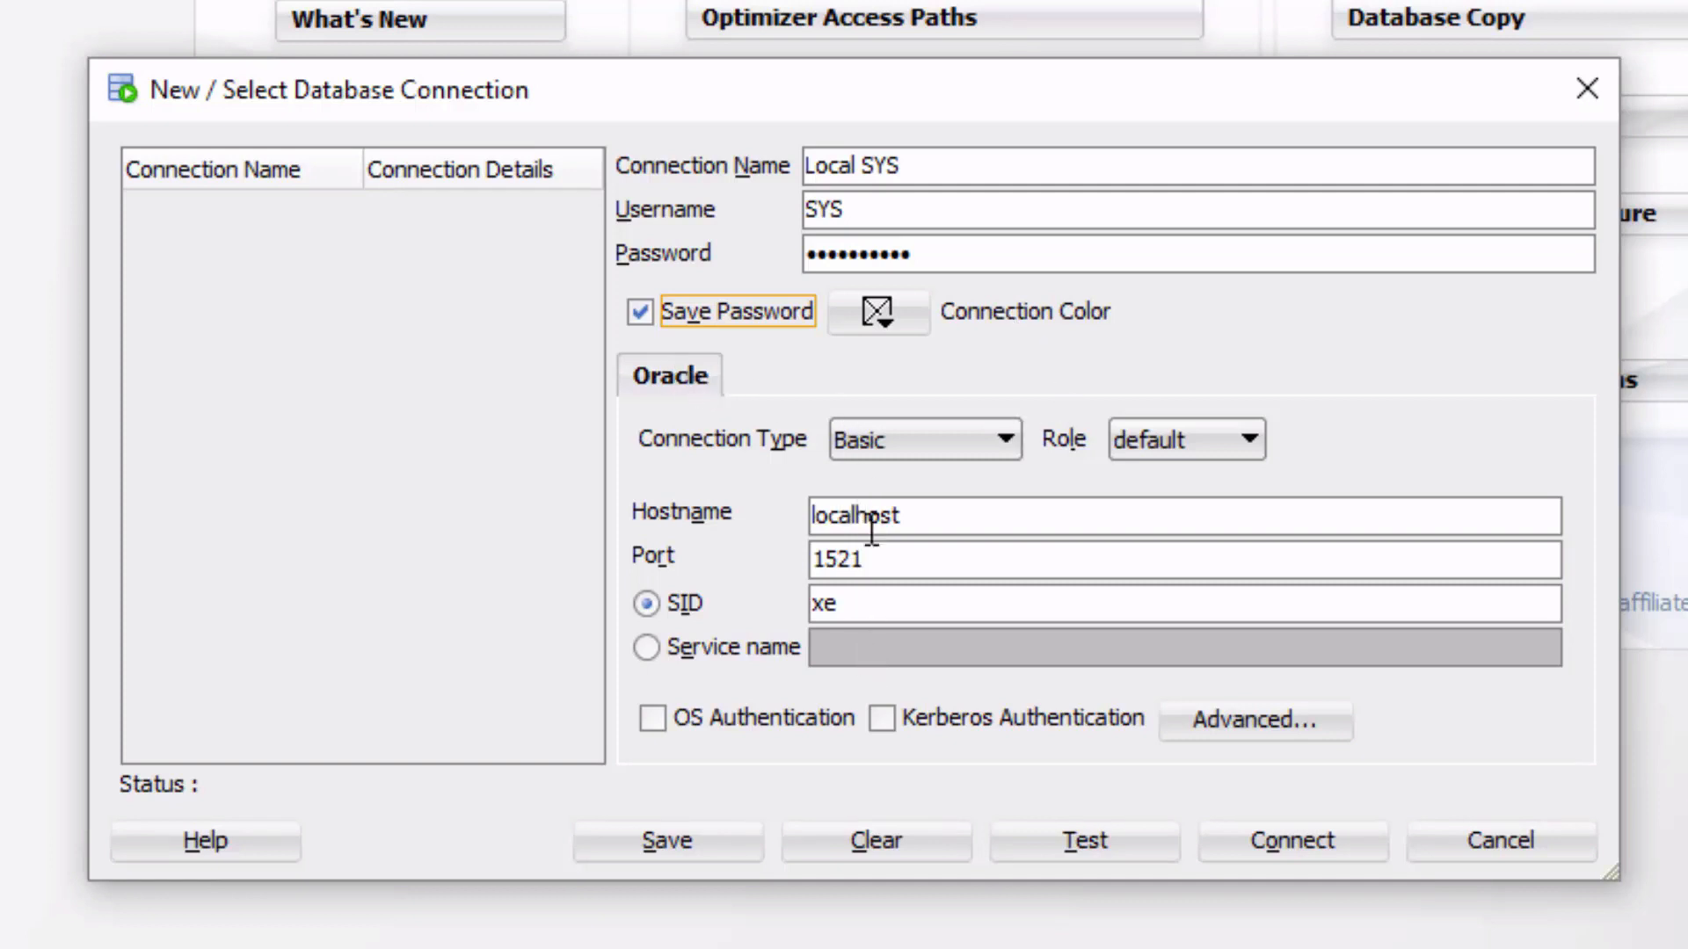
{"action": "mouse_move", "coordinate": [902, 745]}
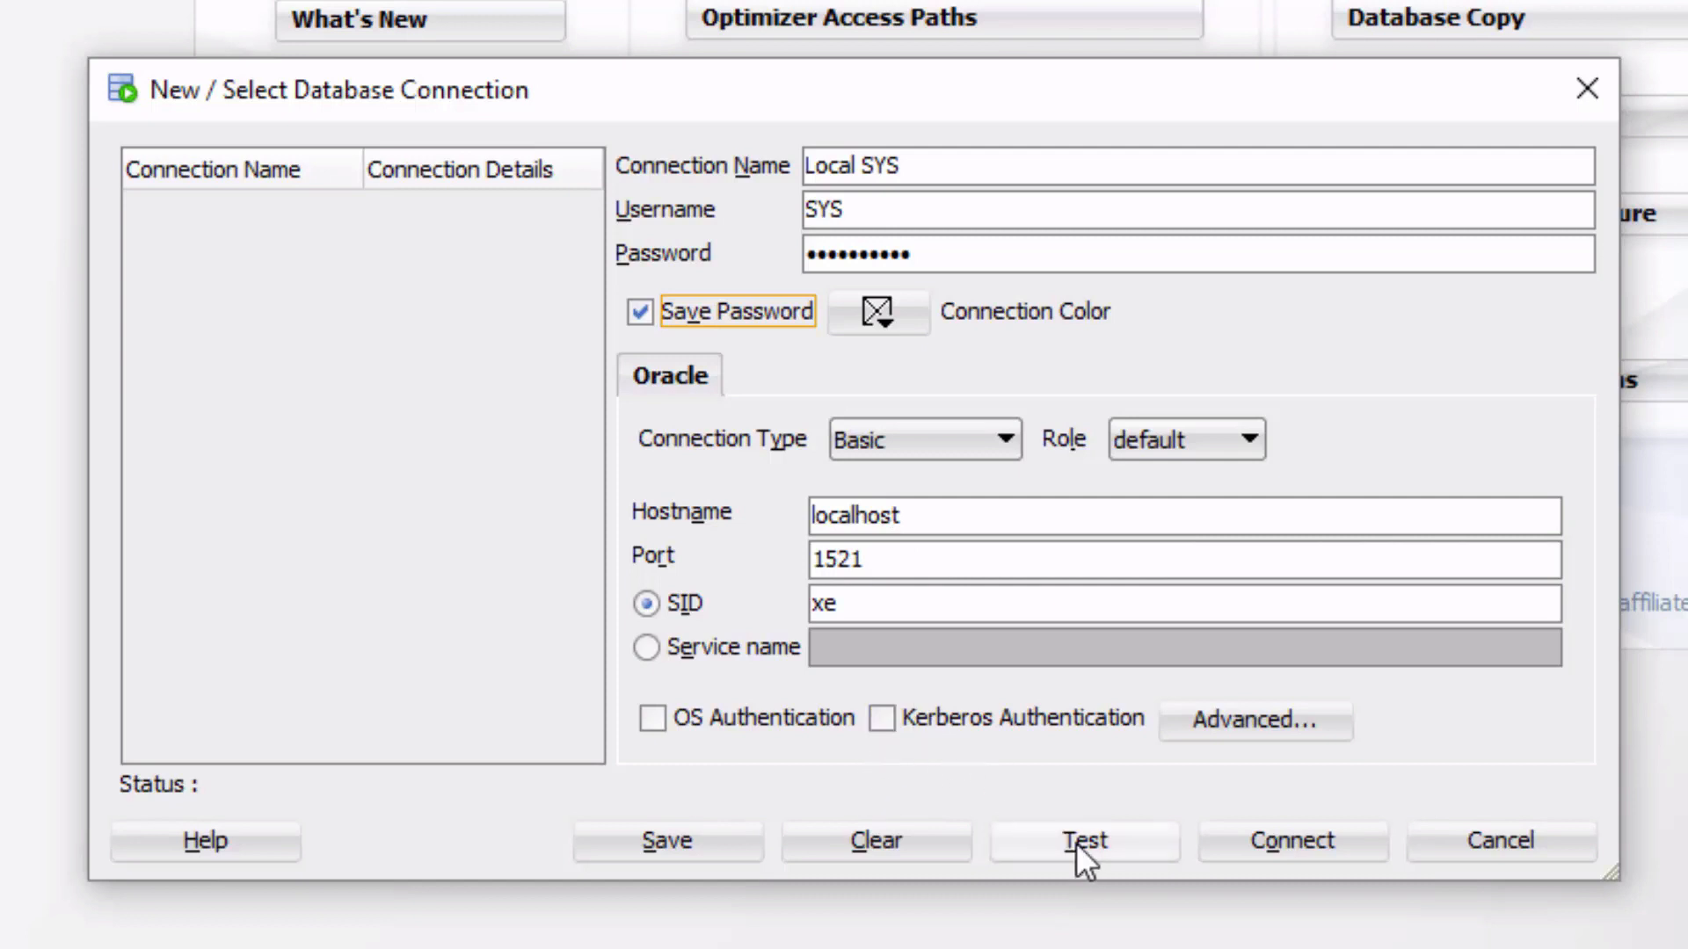
Step: Test the SYS connection, see the ORA-28009 failure, and change the username to SYSTEM
{"action": "left_click", "coordinate": [1083, 840]}
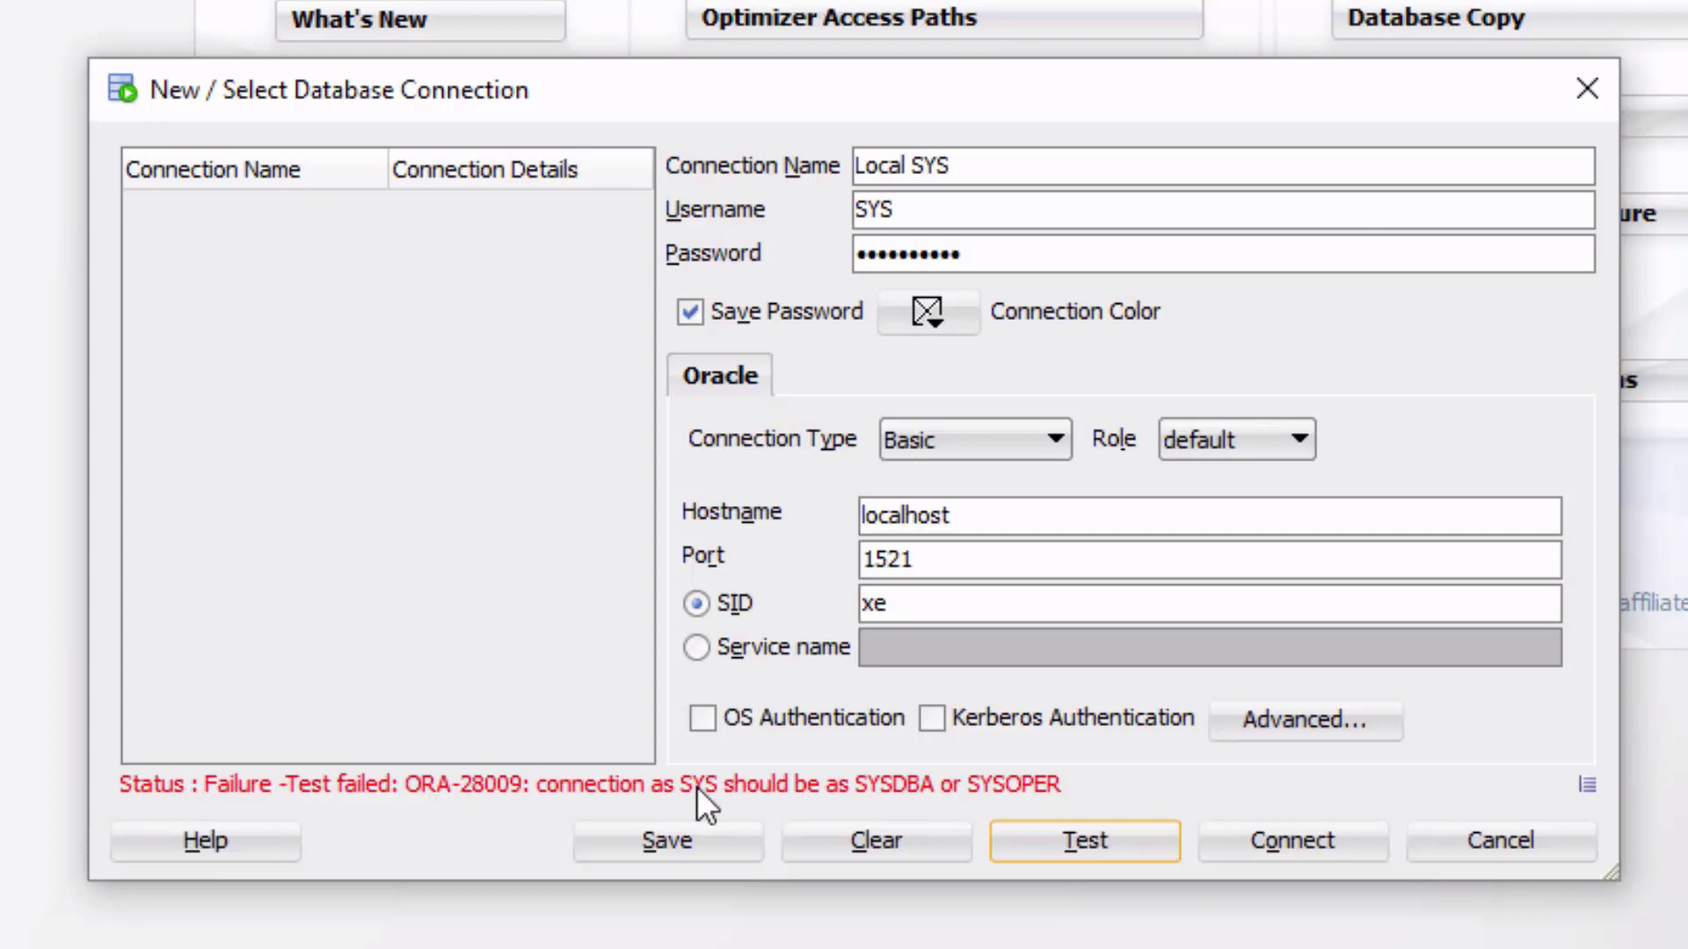
{"action": "mouse_move", "coordinate": [715, 812]}
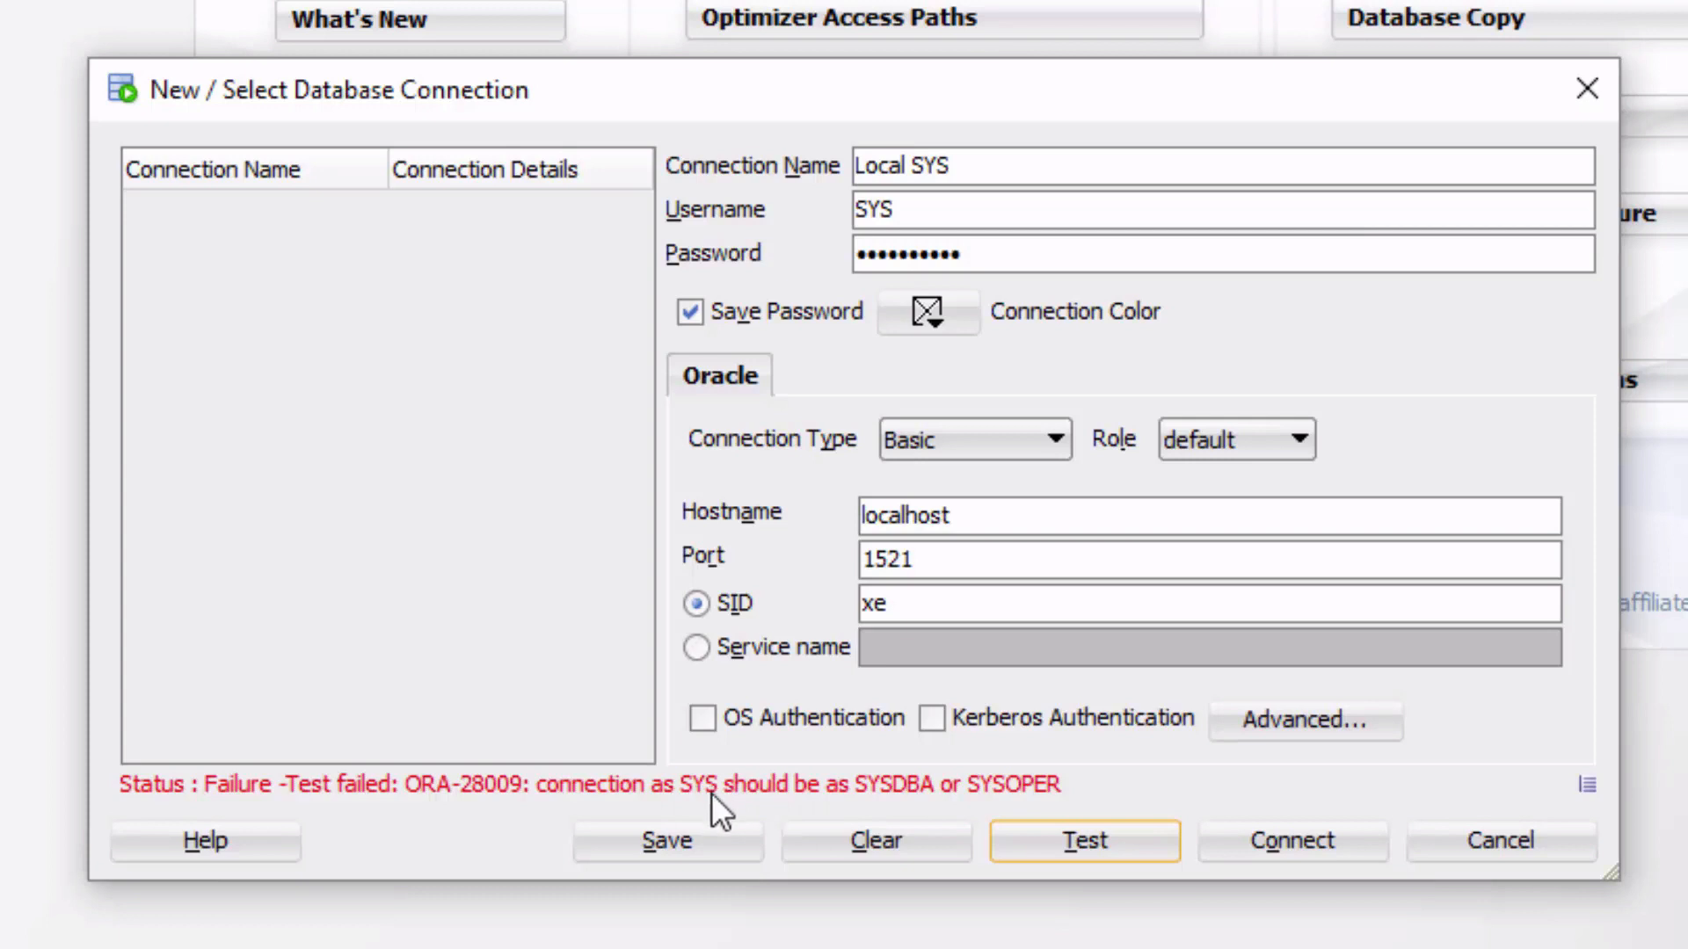
{"action": "mouse_move", "coordinate": [1049, 801]}
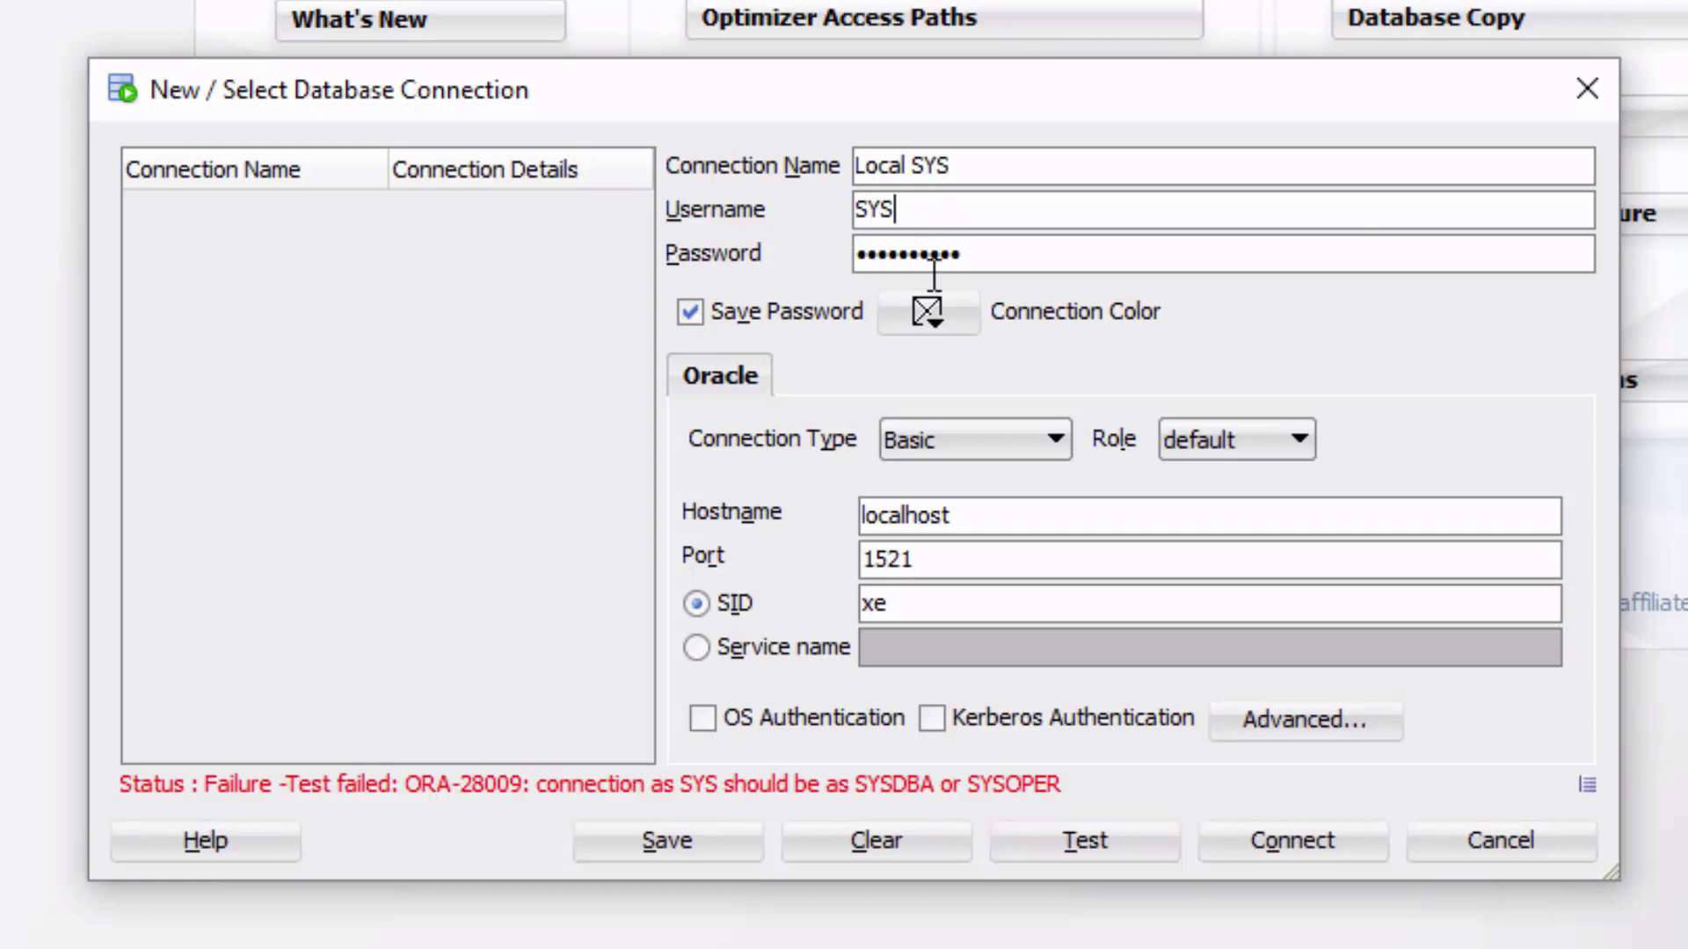
{"action": "mouse_move", "coordinate": [1017, 809]}
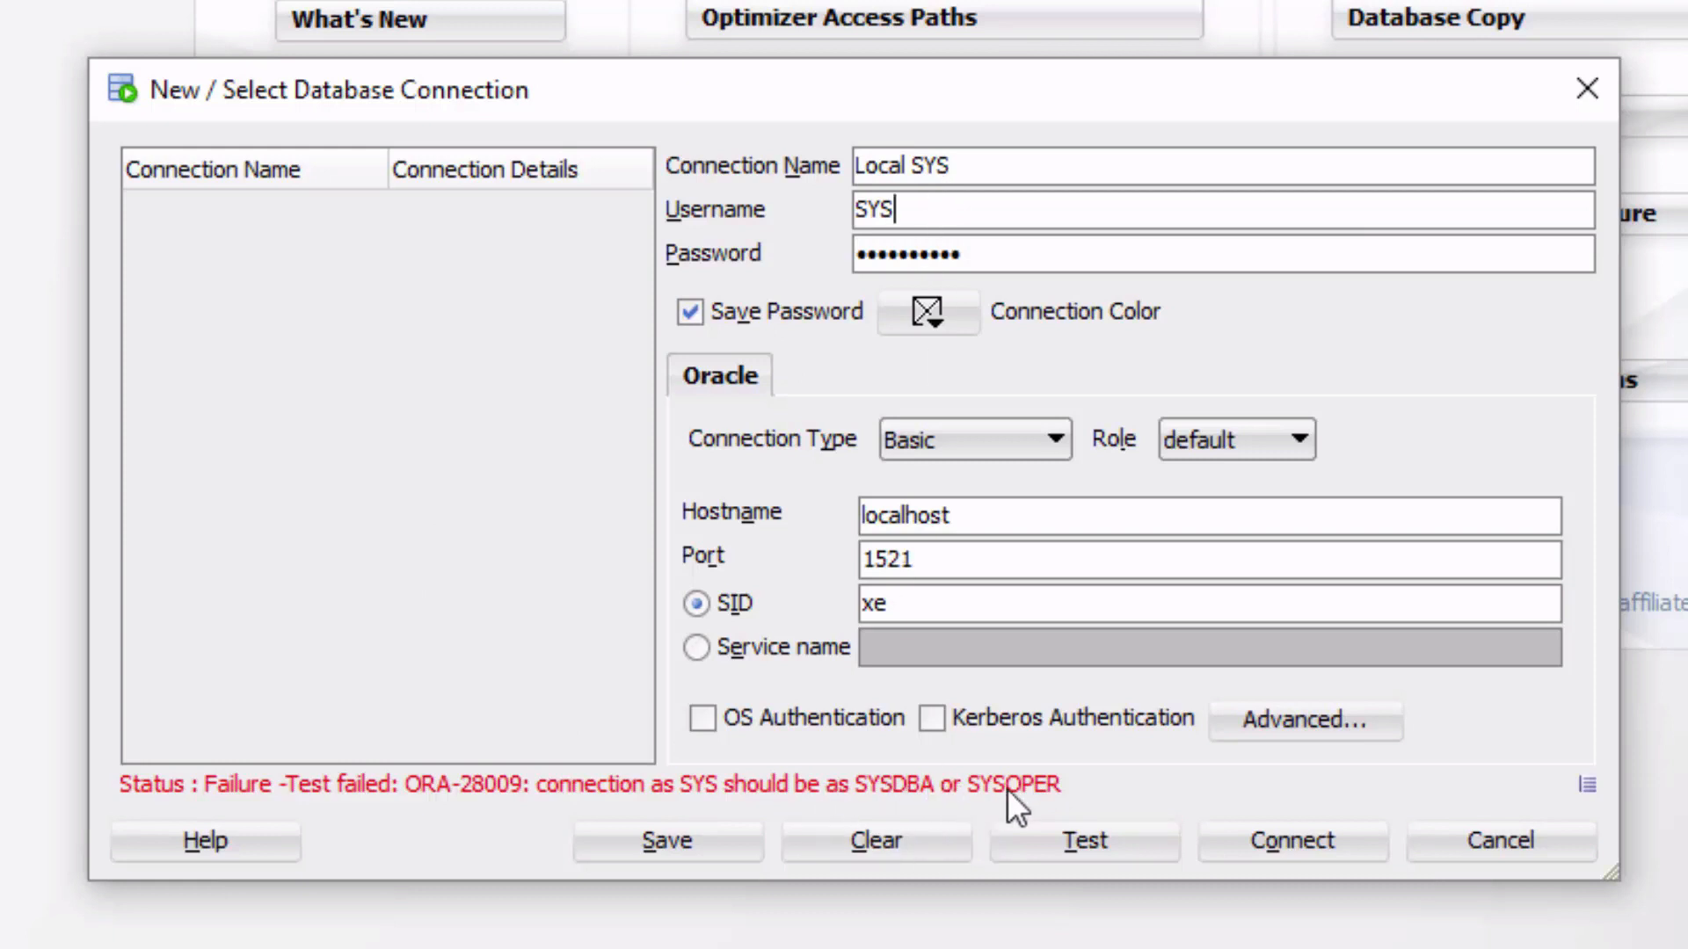
{"action": "type", "text": "T"}
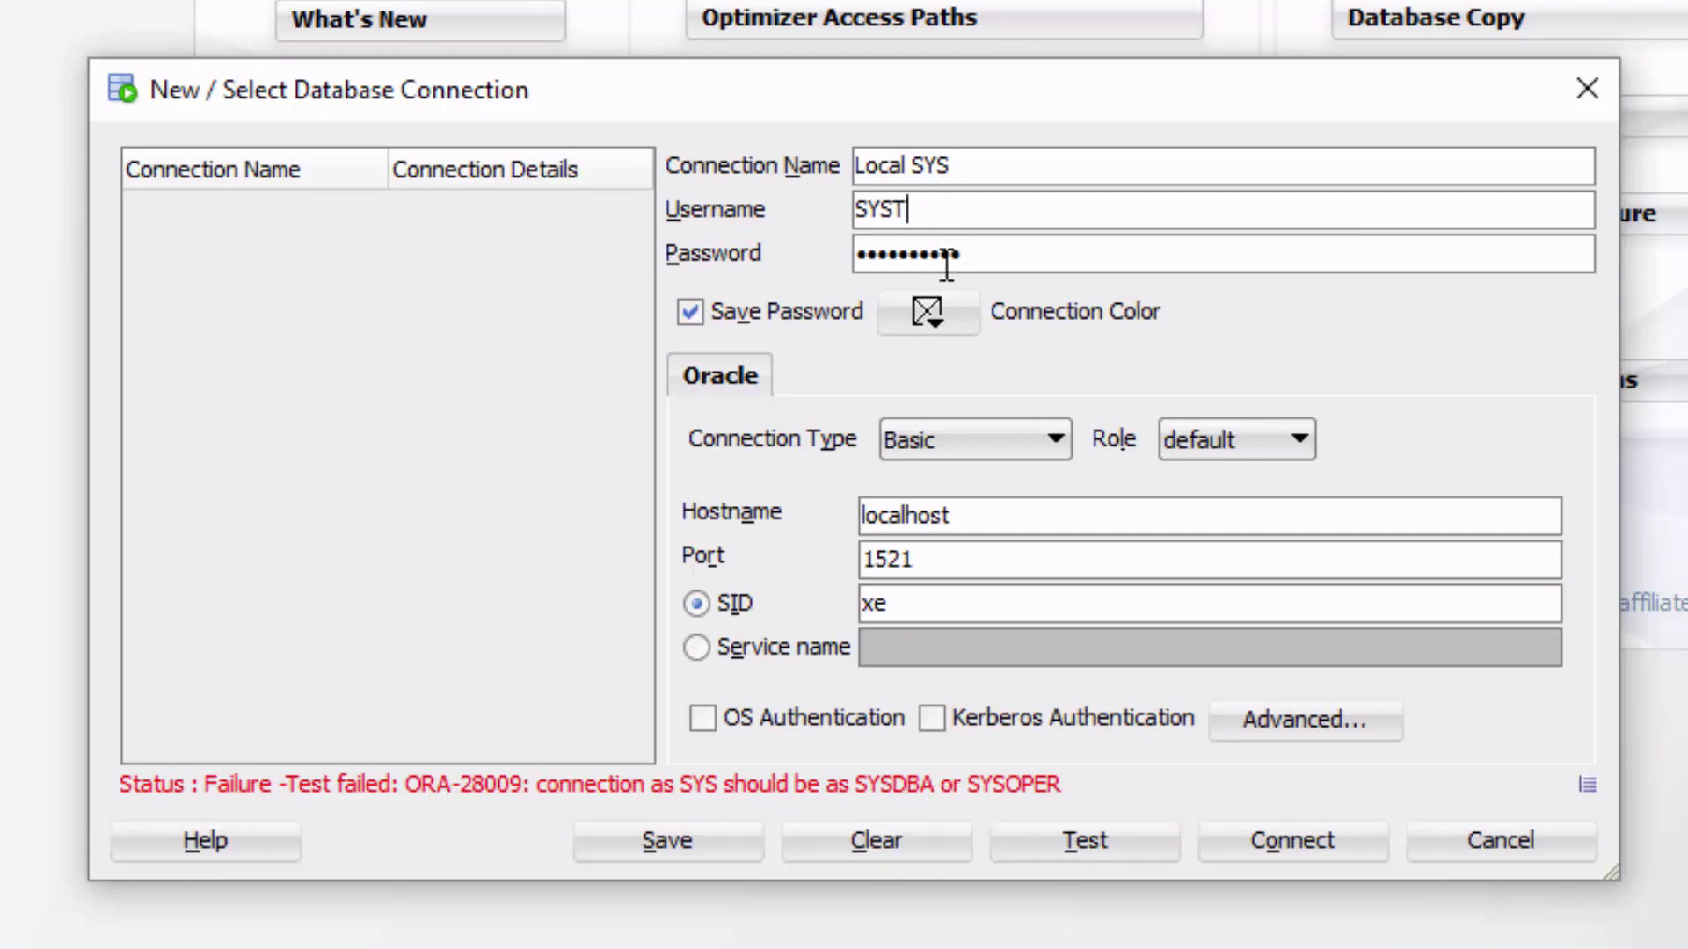
{"action": "type", "text": "EM"}
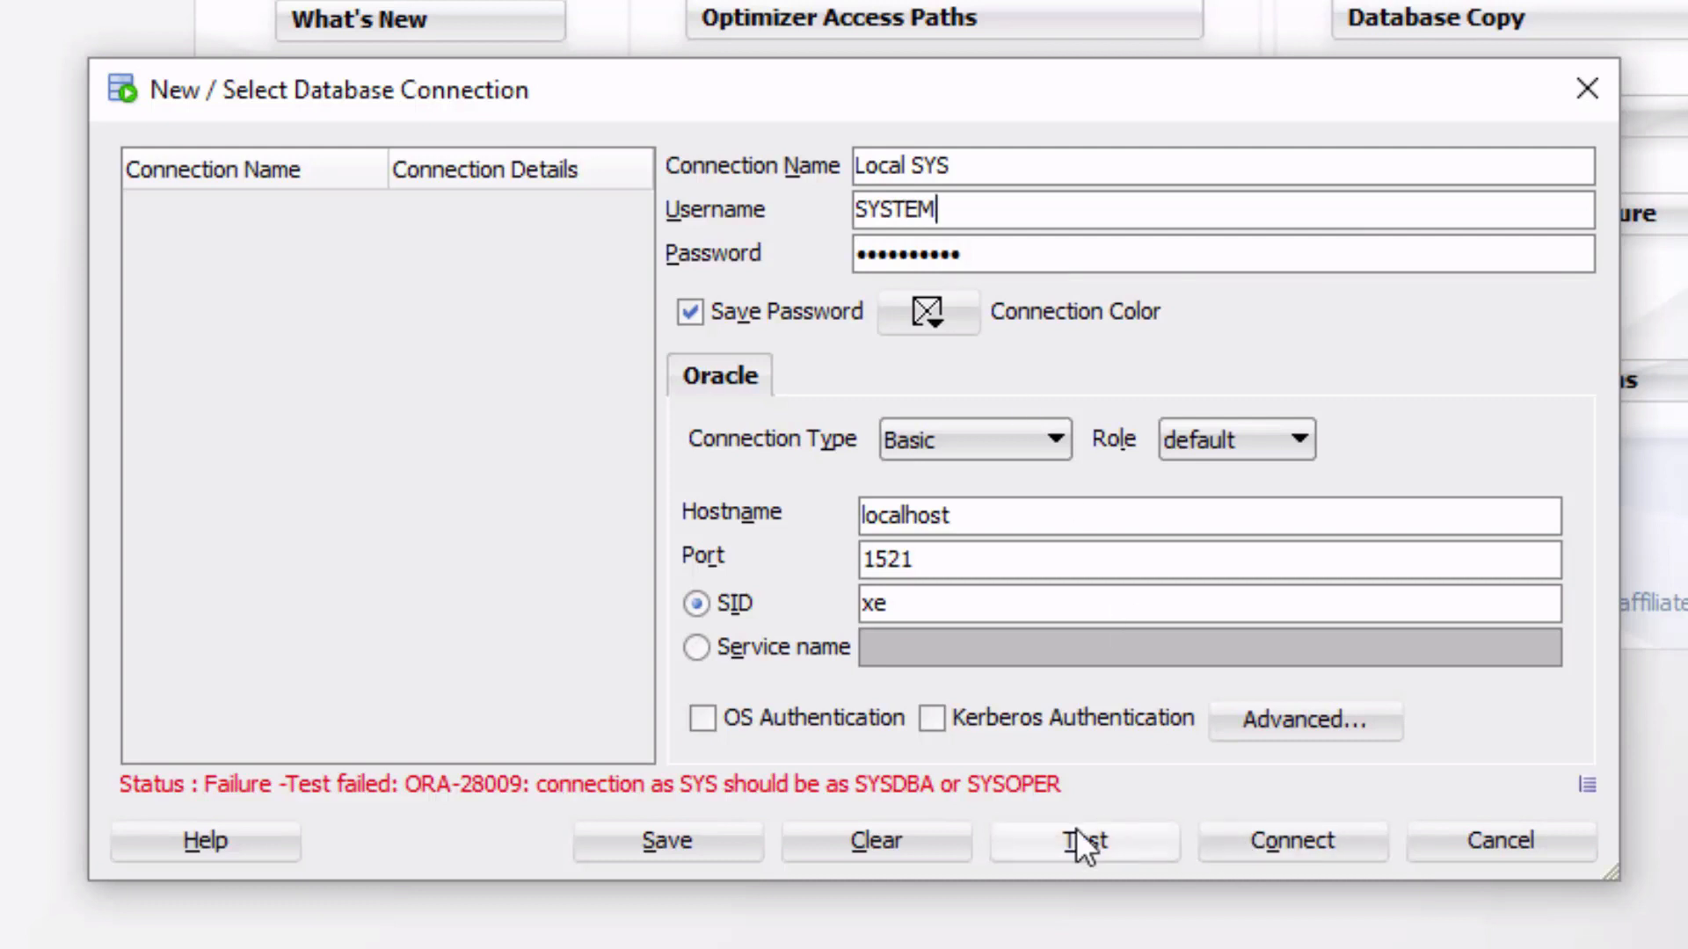
Step: Retest Local SYS as SYSTEM until Status: Success, then save the connection
{"action": "left_click", "coordinate": [1084, 840]}
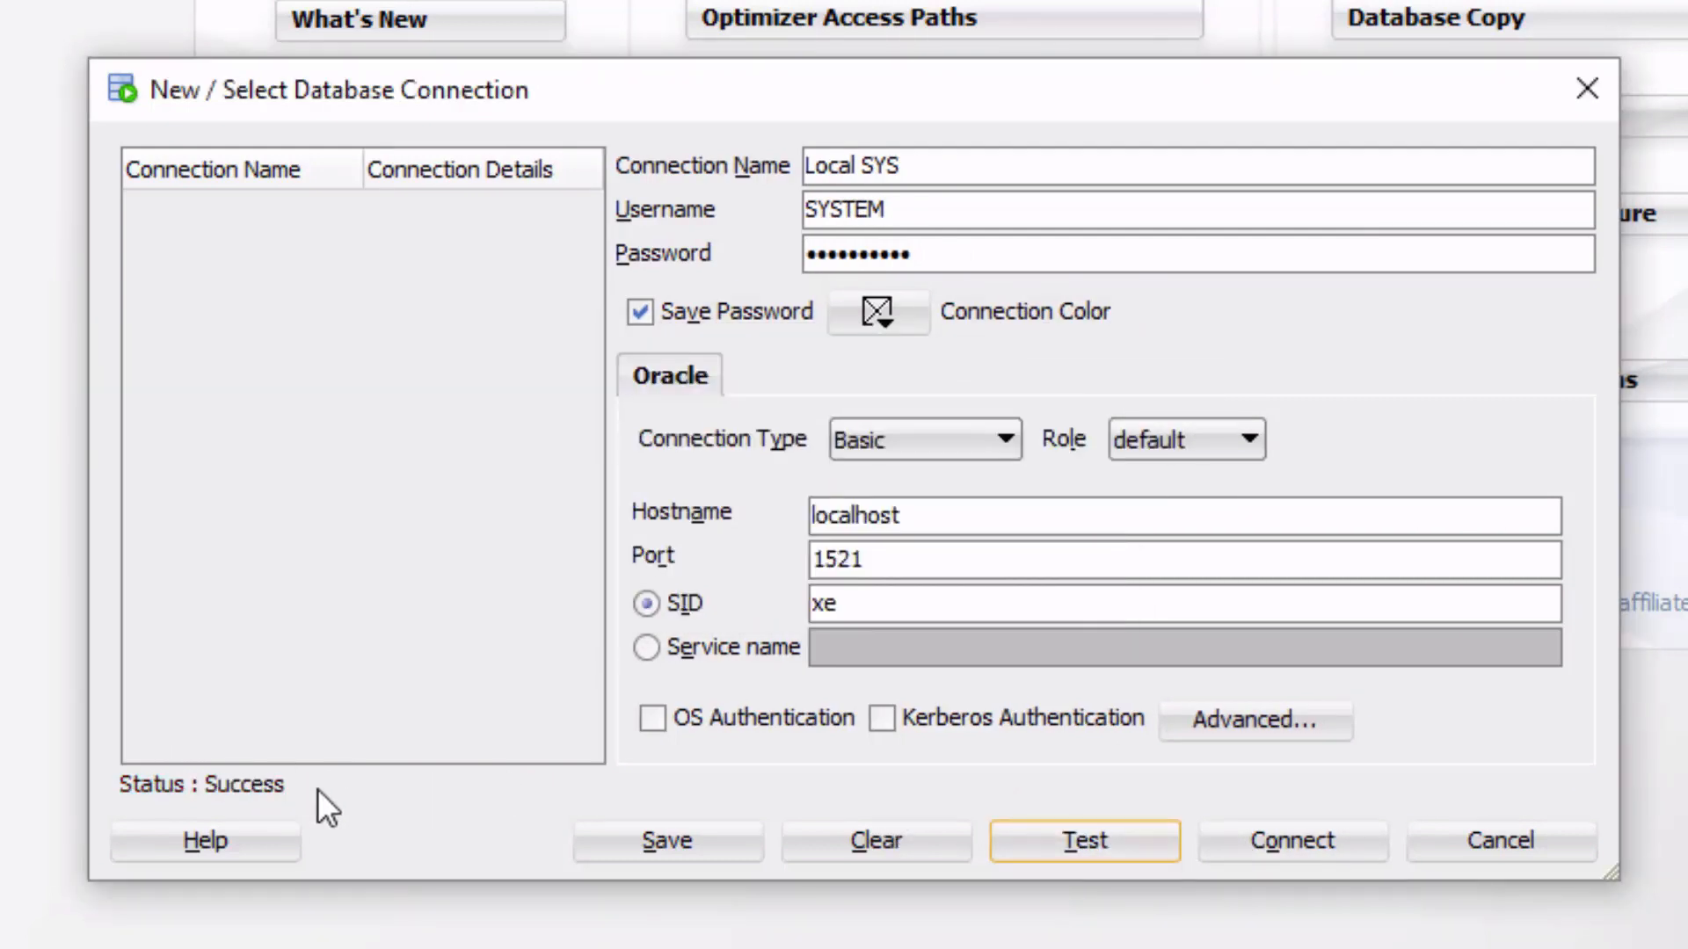
{"action": "mouse_move", "coordinate": [313, 802]}
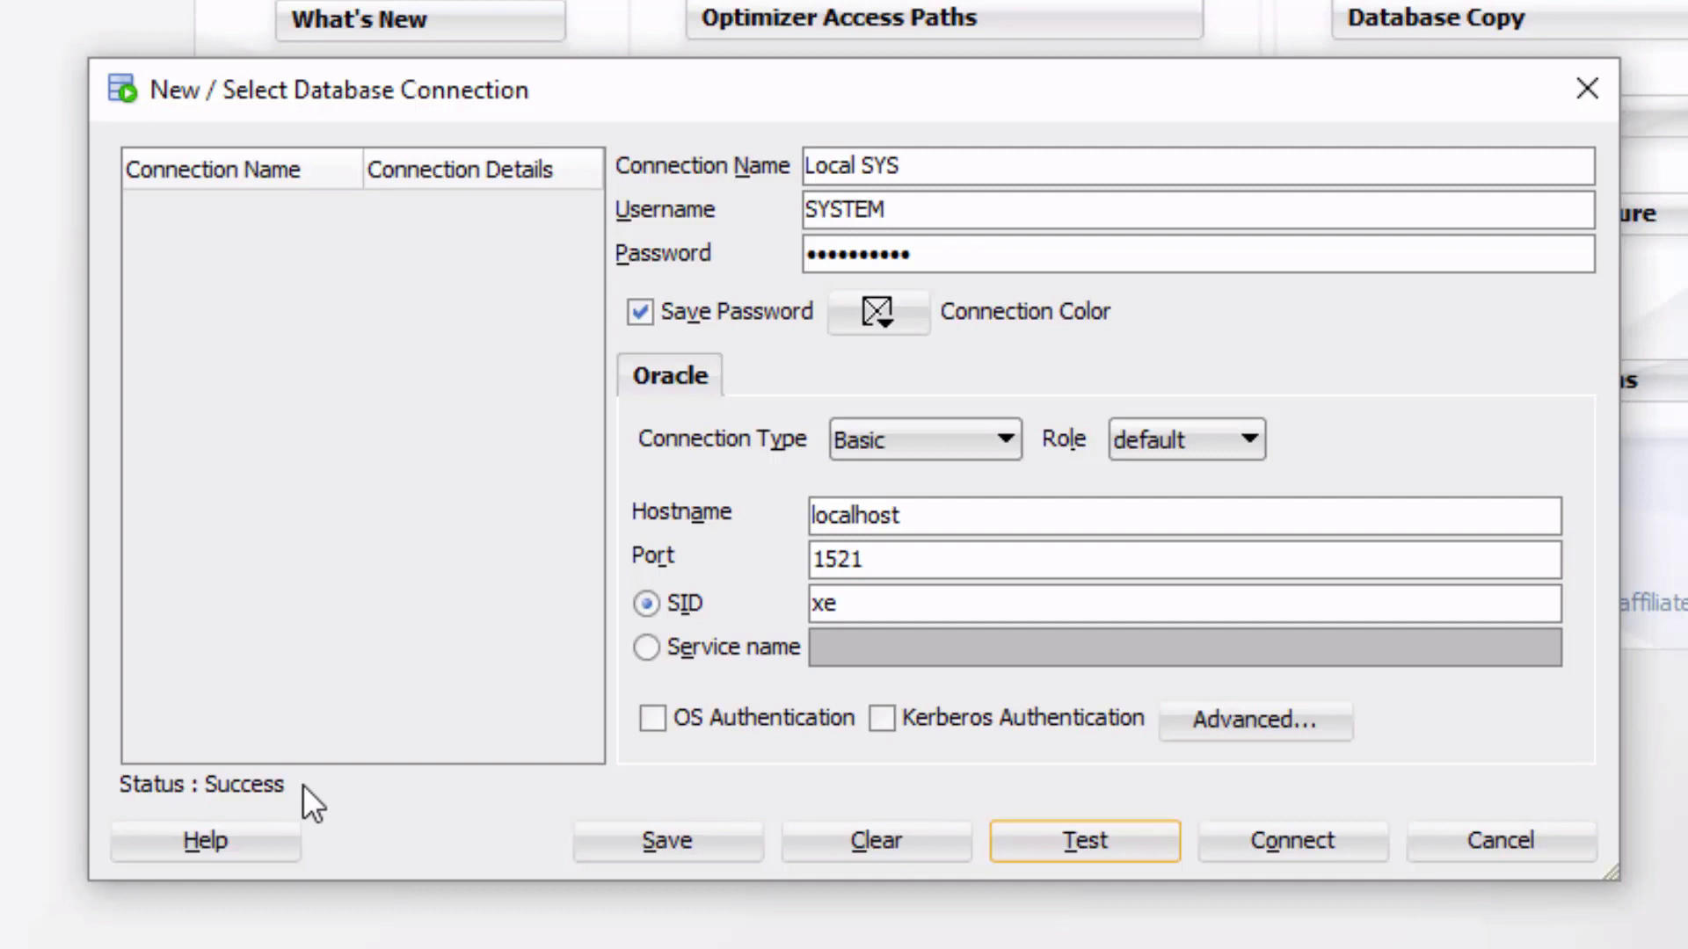
{"action": "mouse_move", "coordinate": [326, 793]}
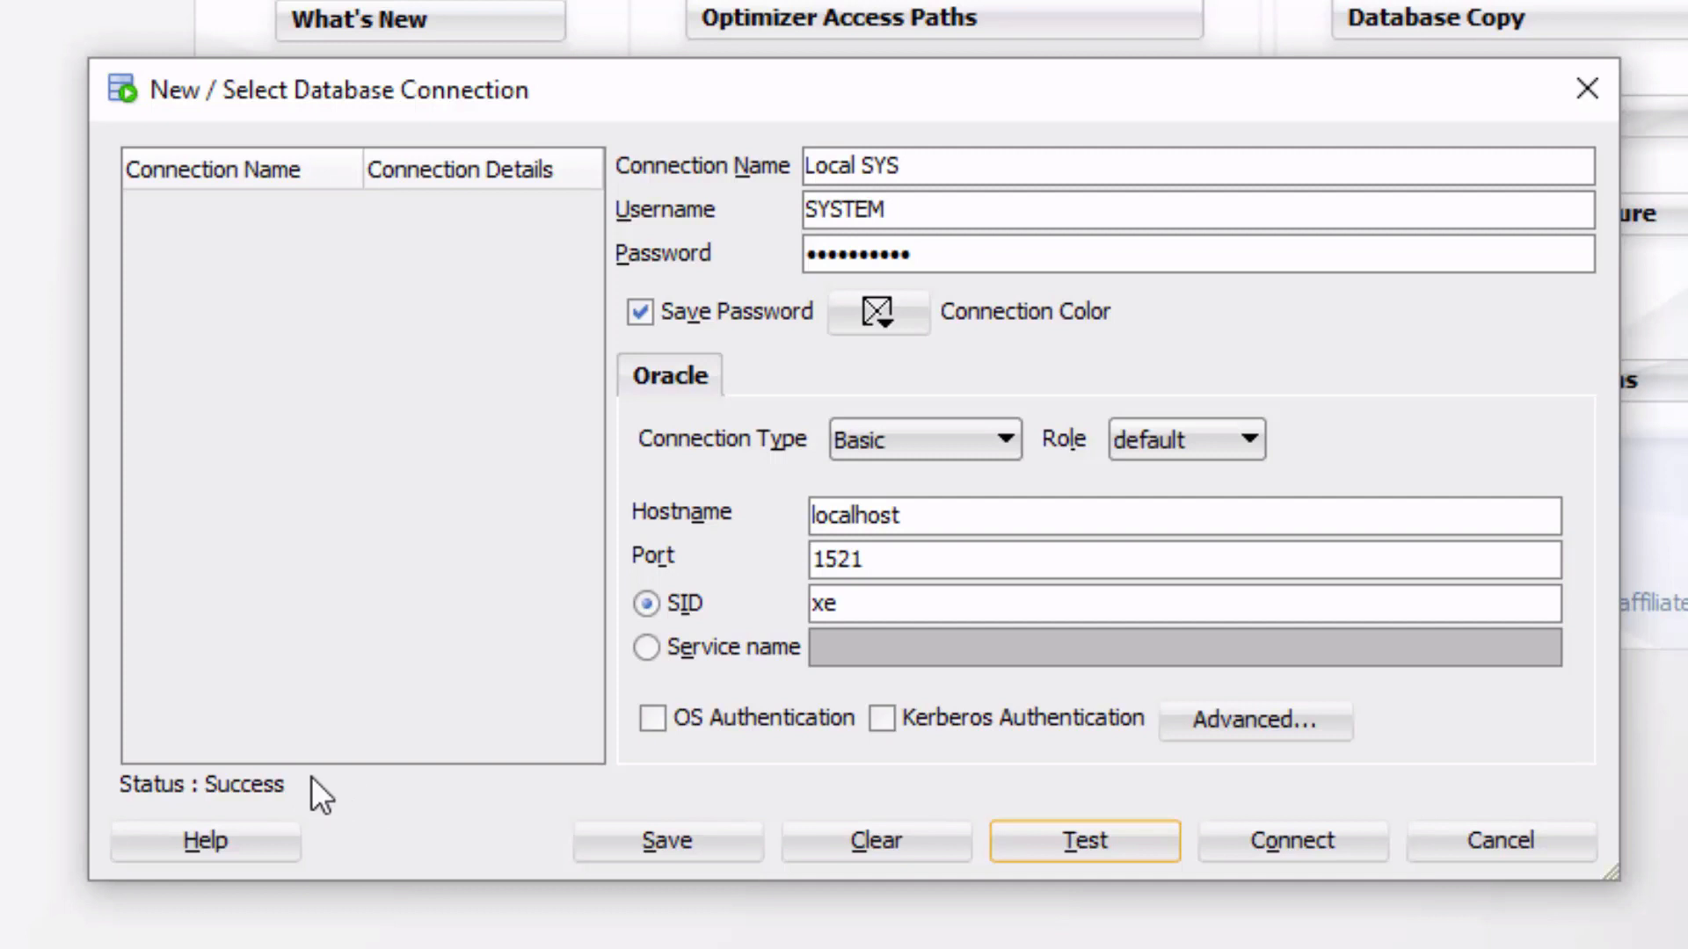
{"action": "left_click", "coordinate": [666, 841]}
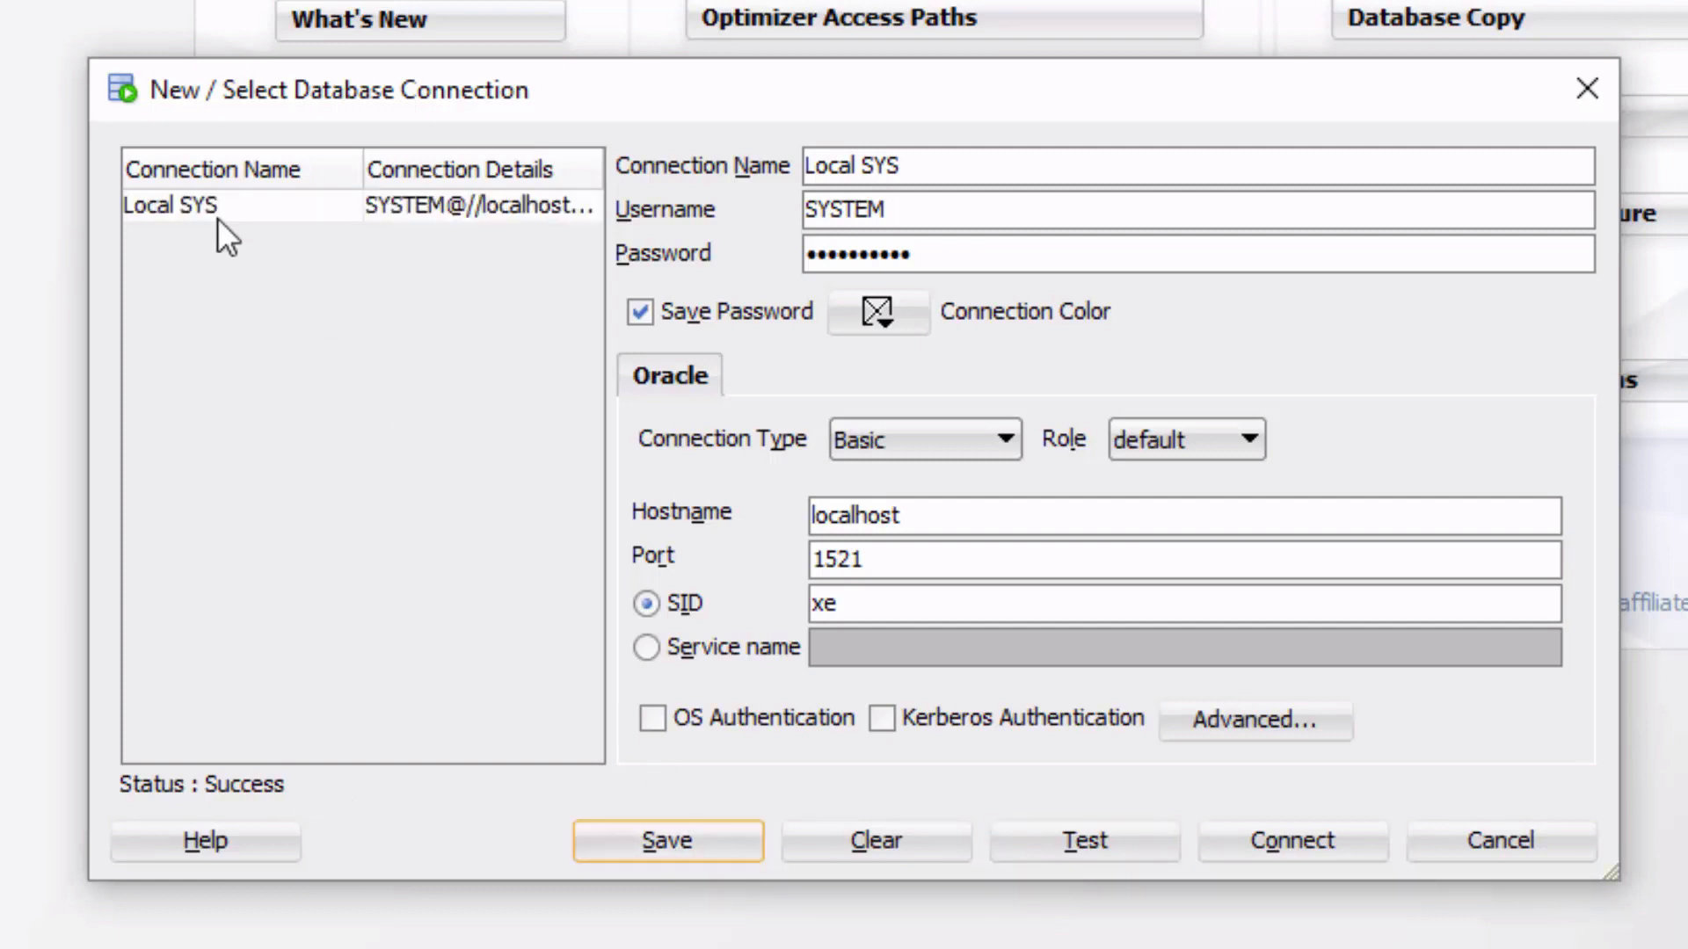
{"action": "mouse_move", "coordinate": [385, 225]}
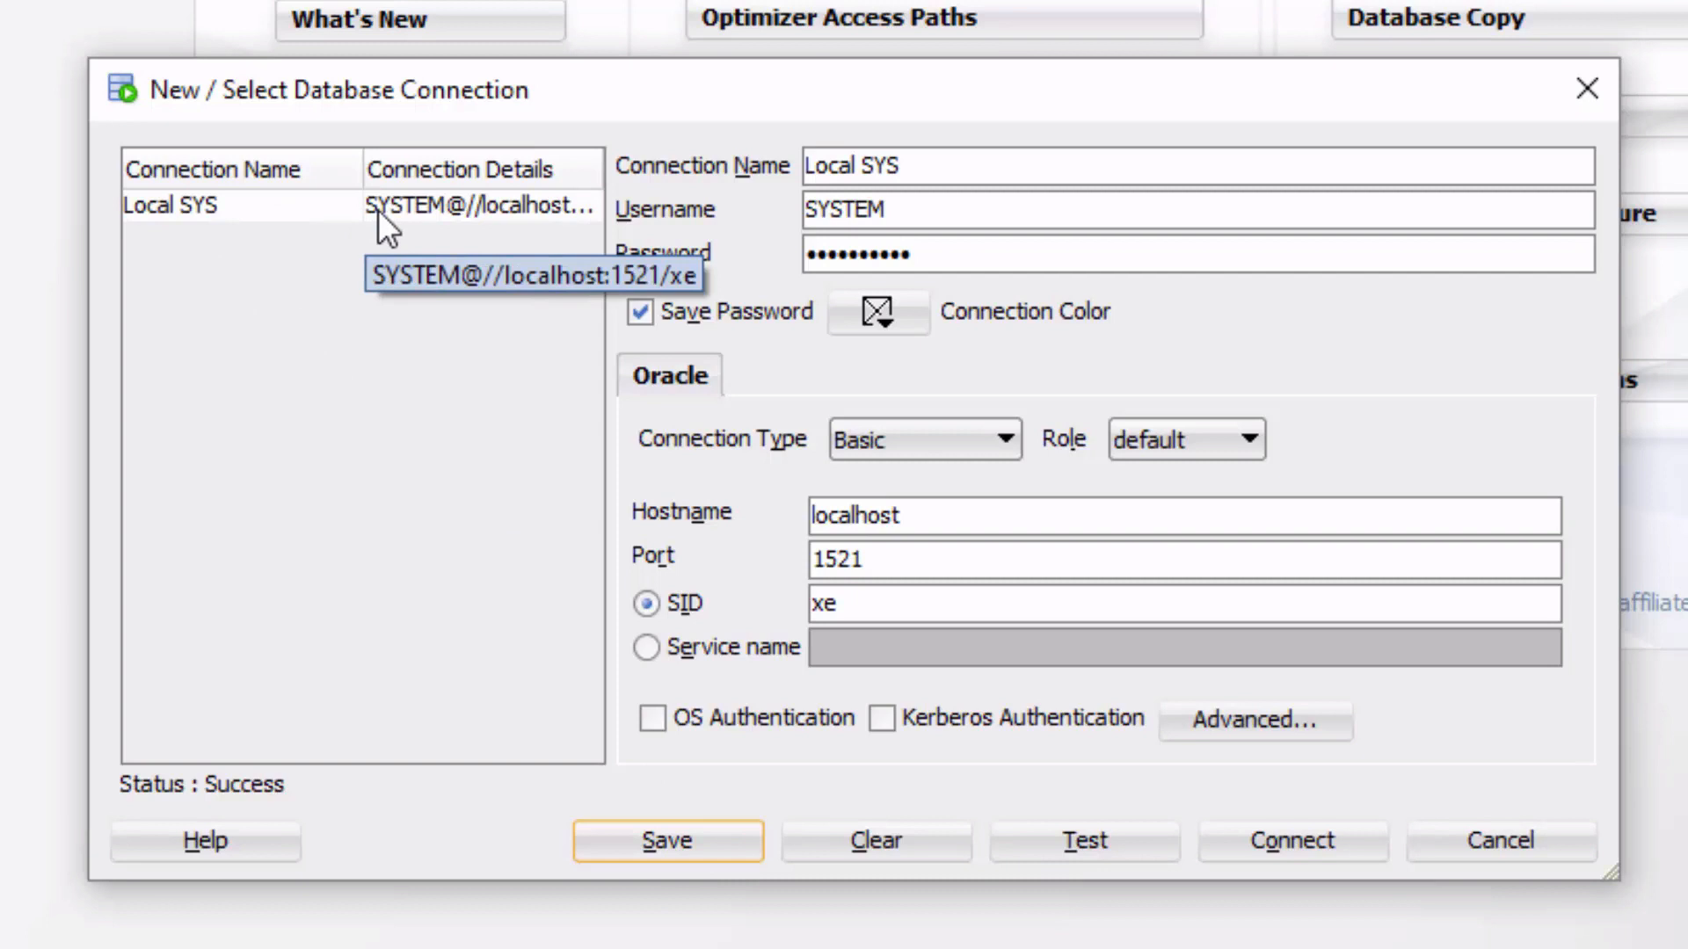
{"action": "mouse_move", "coordinate": [1316, 887]}
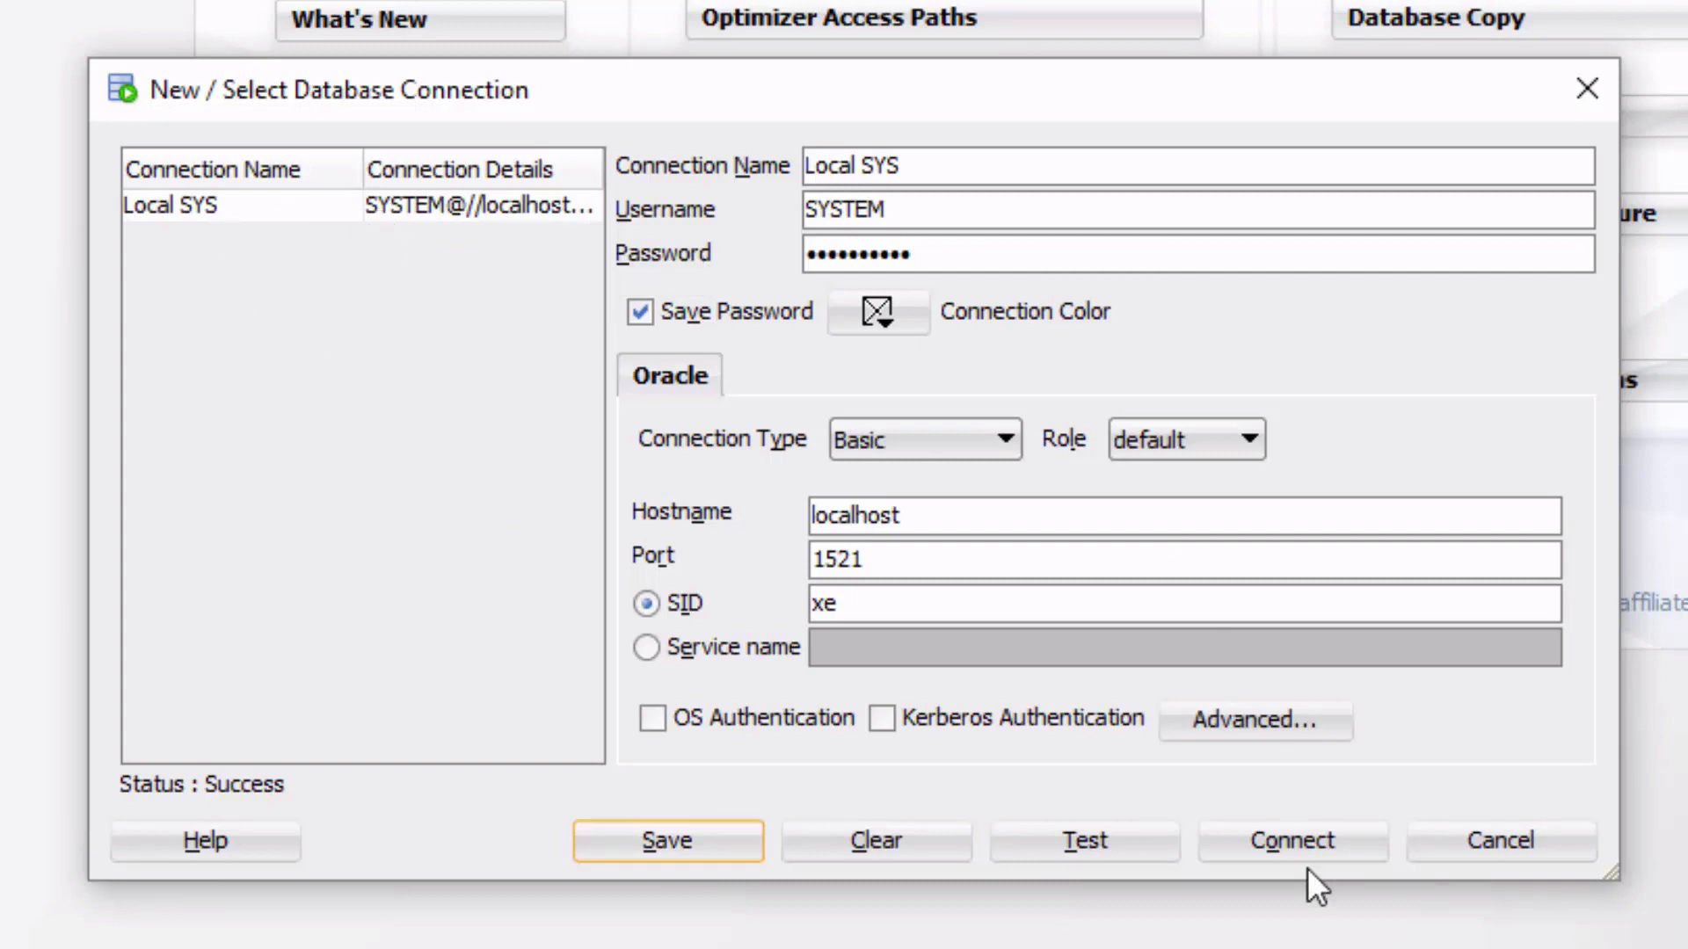
Step: Connect with Local SYS to open its worksheet and check the worksheet's connection dropdown
{"action": "left_click", "coordinate": [1290, 840]}
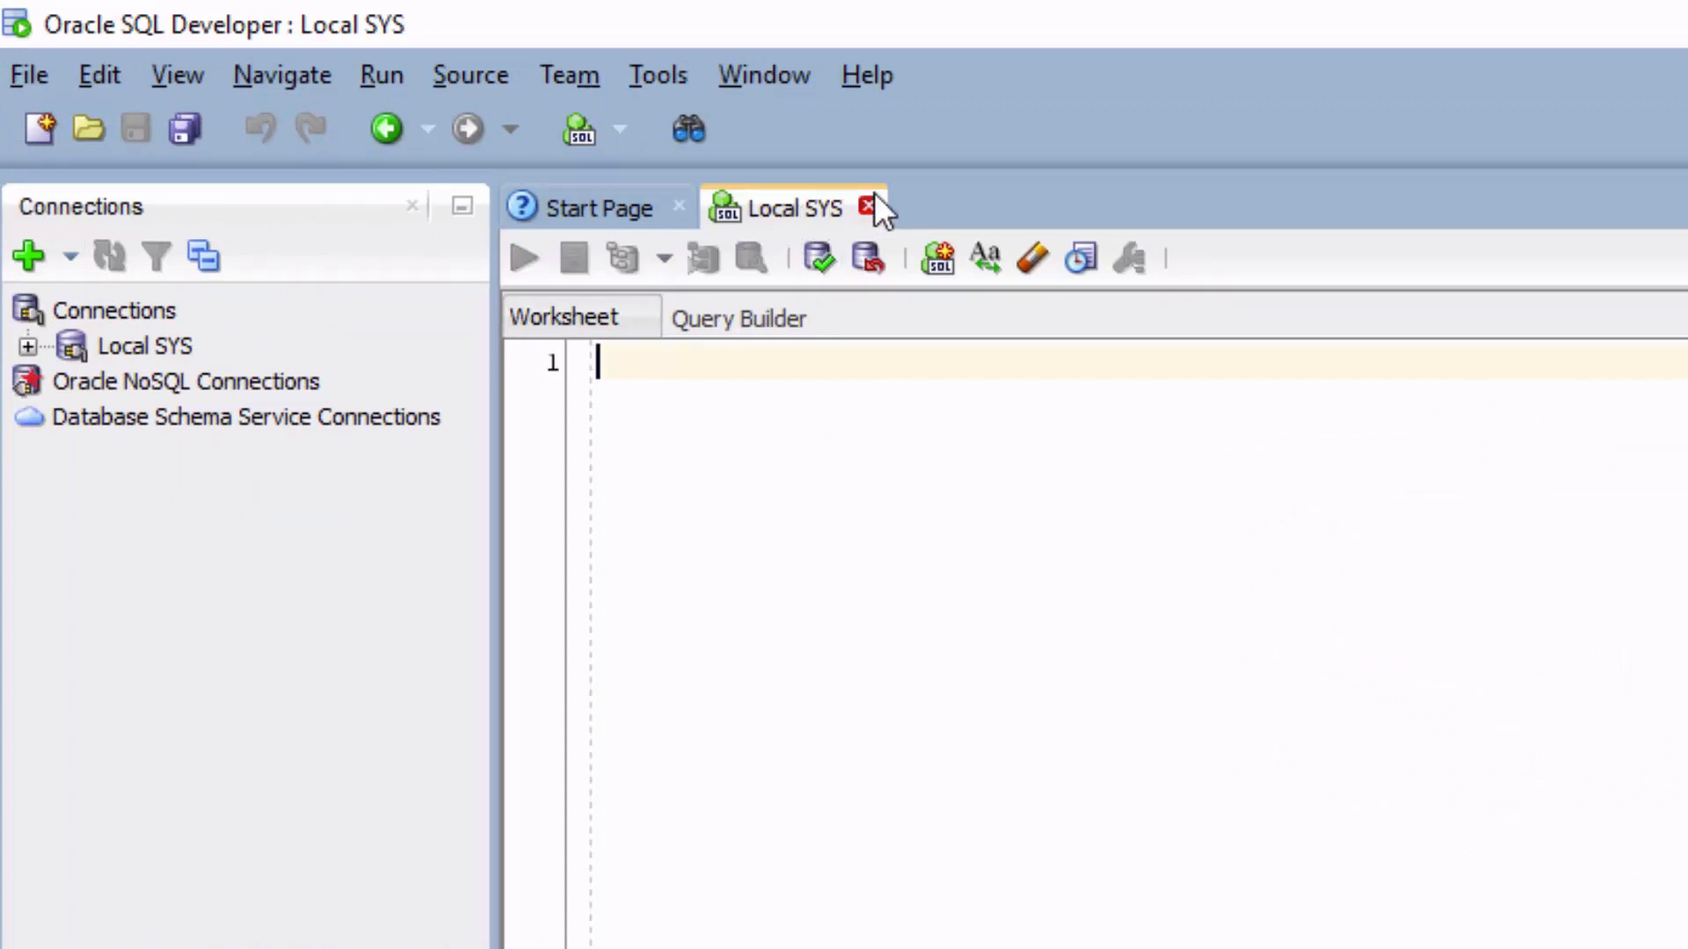
{"action": "mouse_move", "coordinate": [786, 207]}
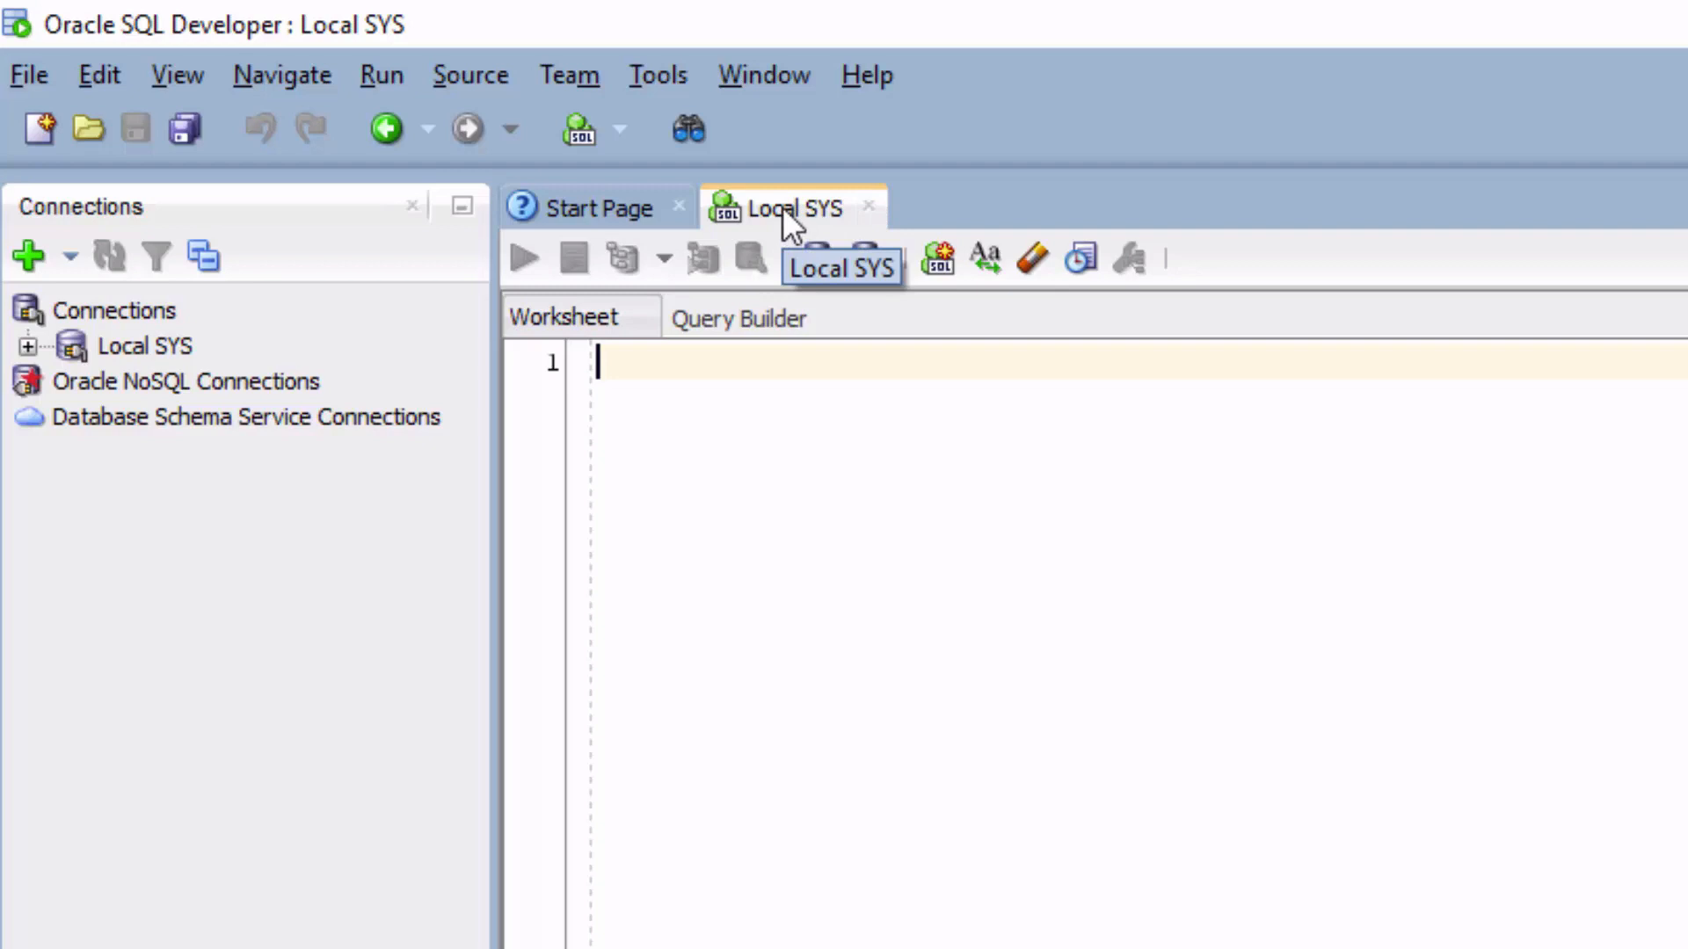
{"action": "mouse_move", "coordinate": [763, 373]}
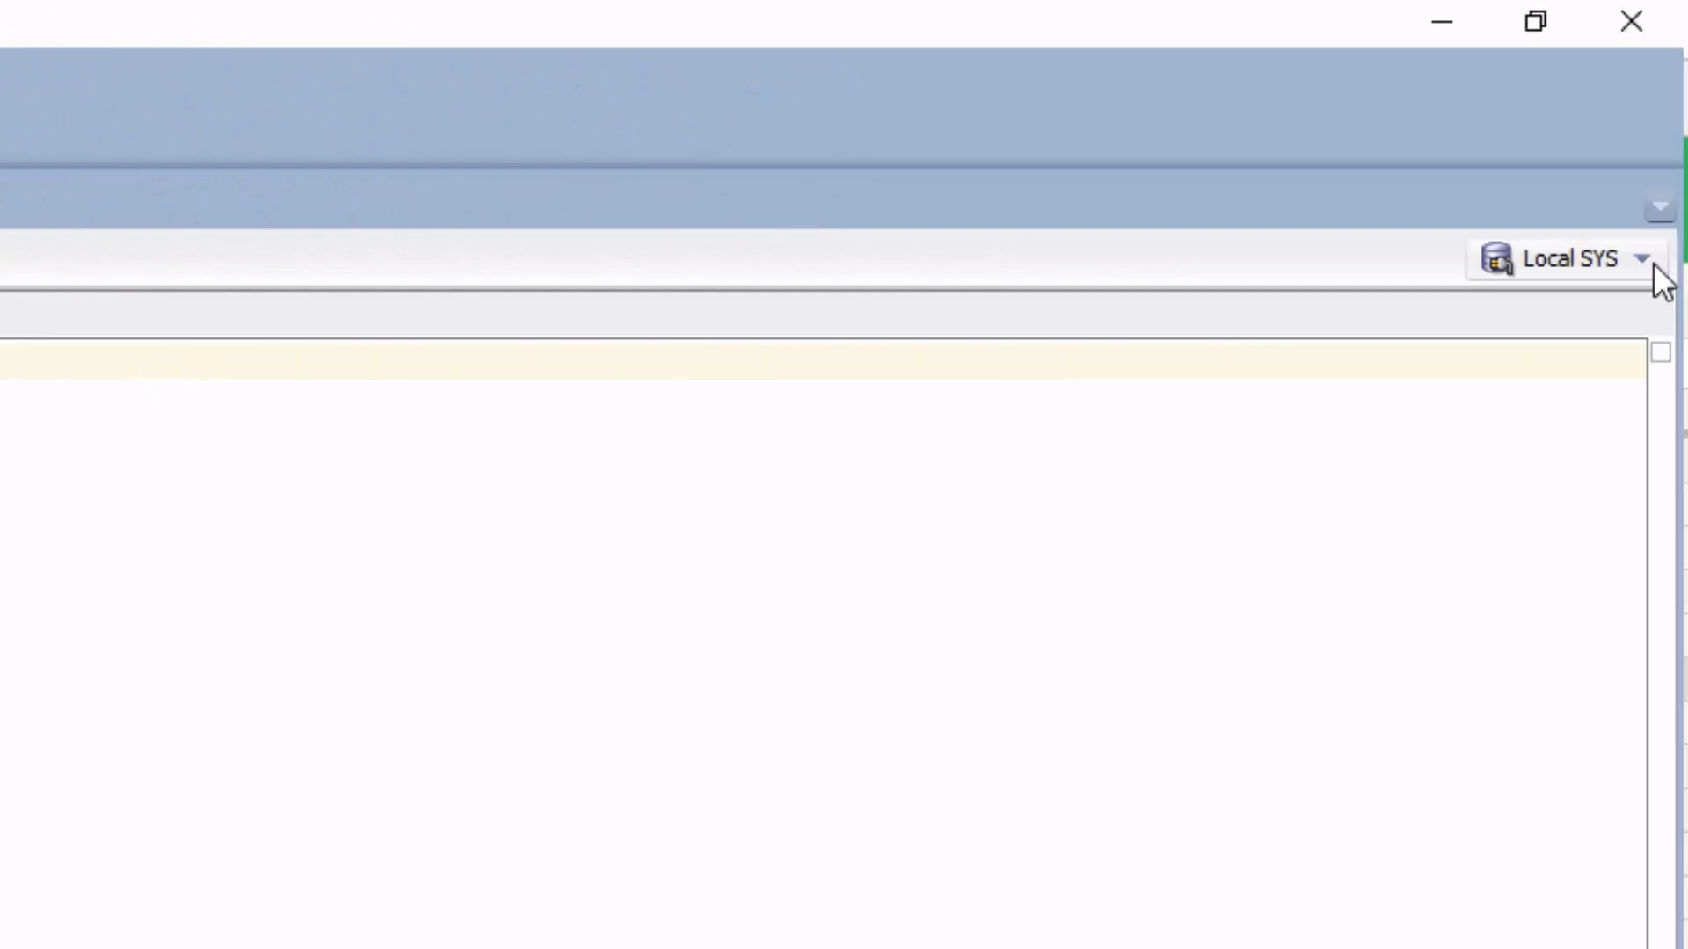
{"action": "mouse_move", "coordinate": [1644, 285]}
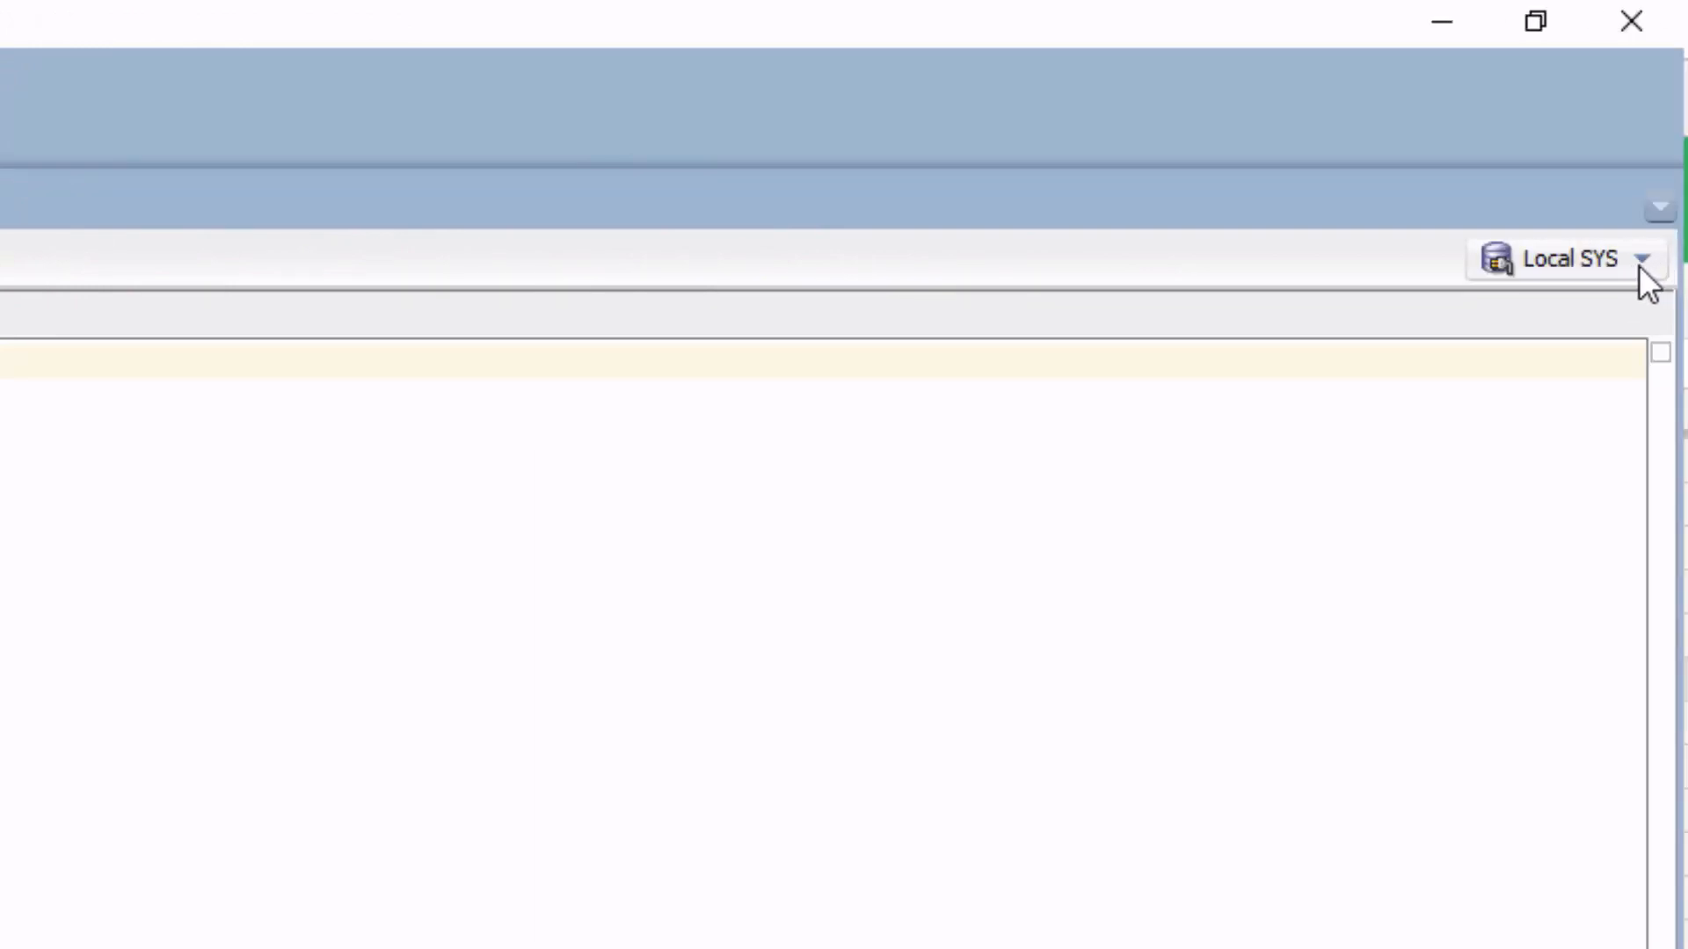
{"action": "left_click", "coordinate": [1640, 258]}
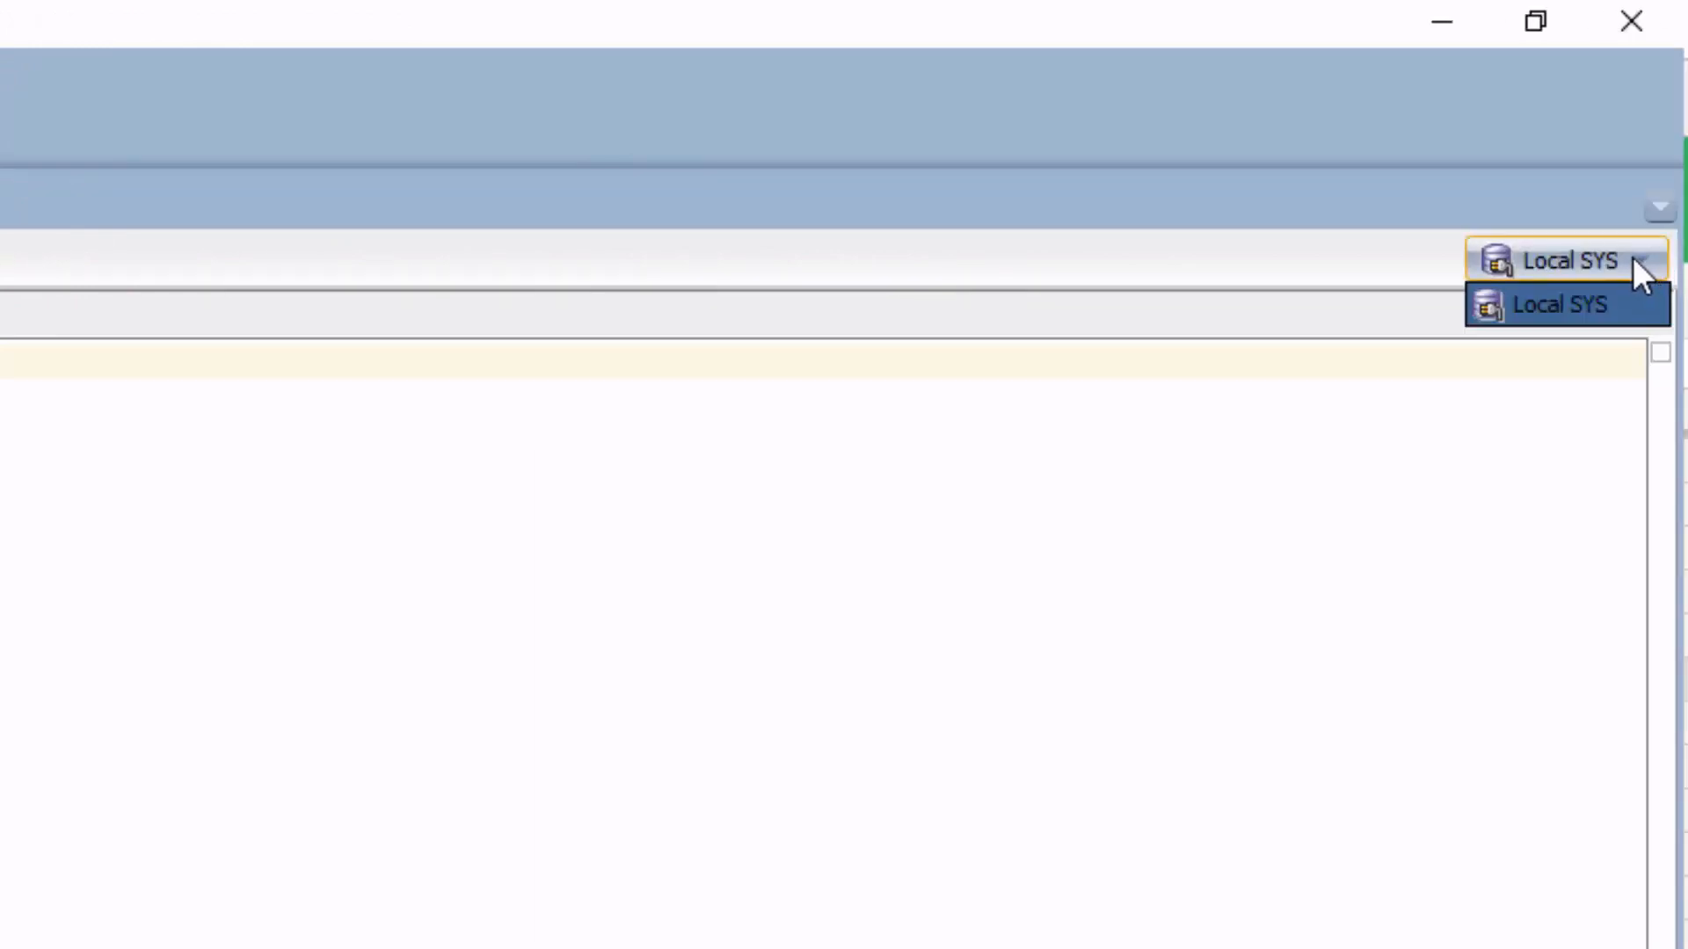